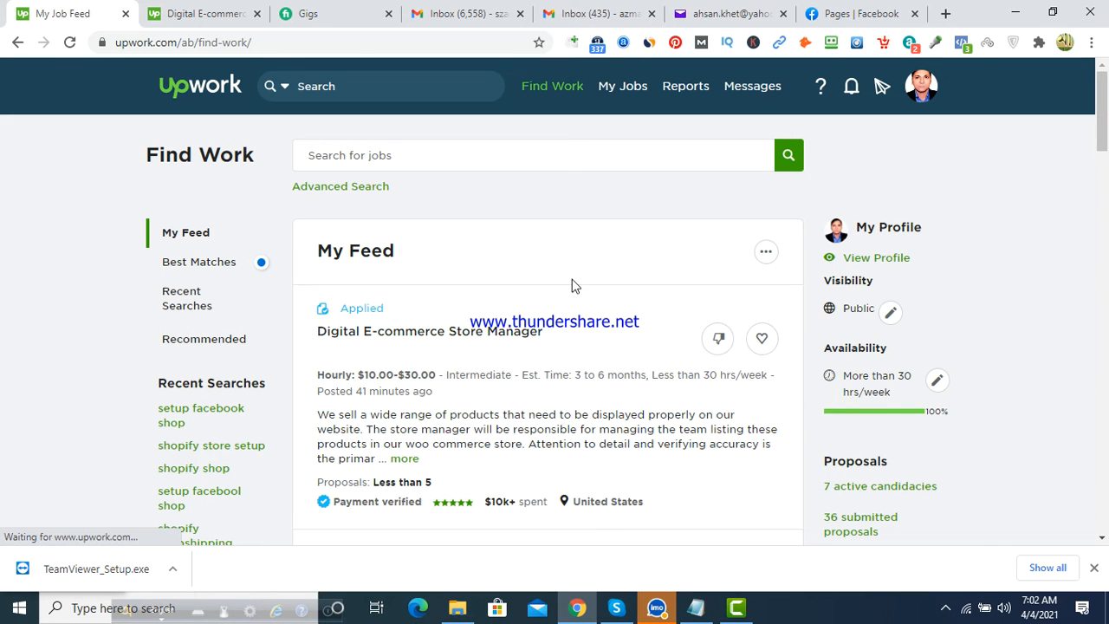
mouse_move(537, 199)
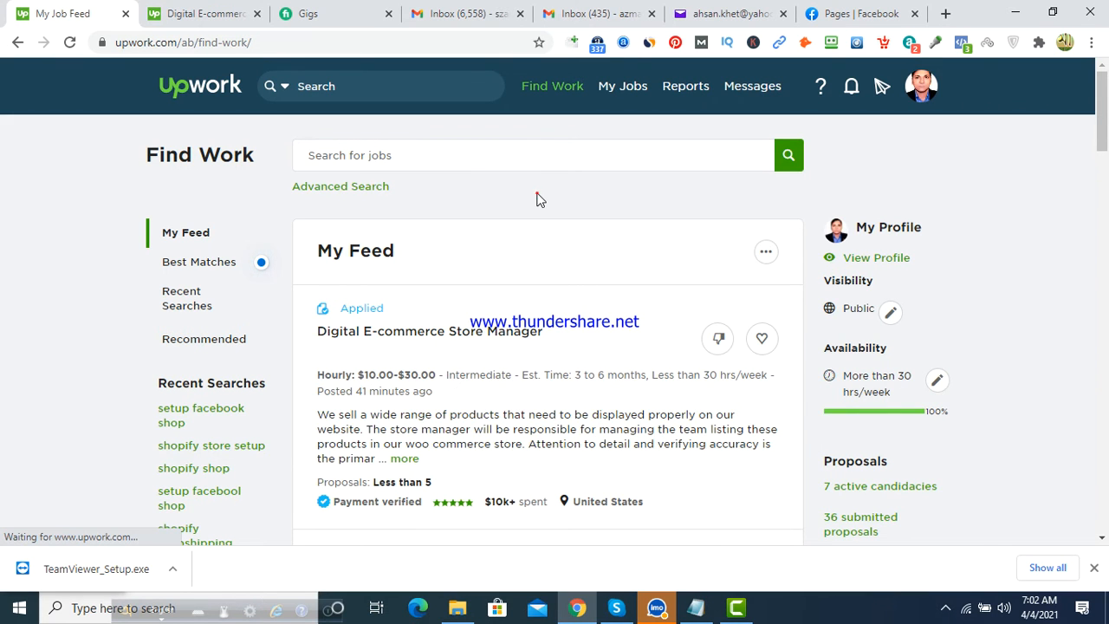
Step: Reveal the downloaded TeamViewer_Setup.exe in the Downloads folder via Chrome's Show in folder
left_click(260, 261)
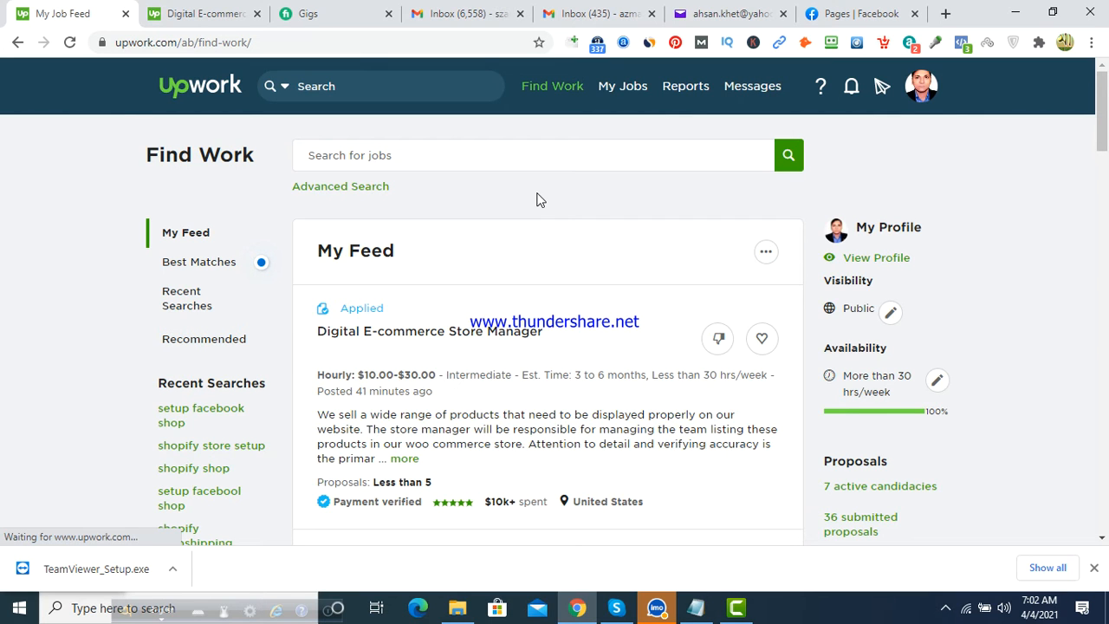
mouse_move(544, 187)
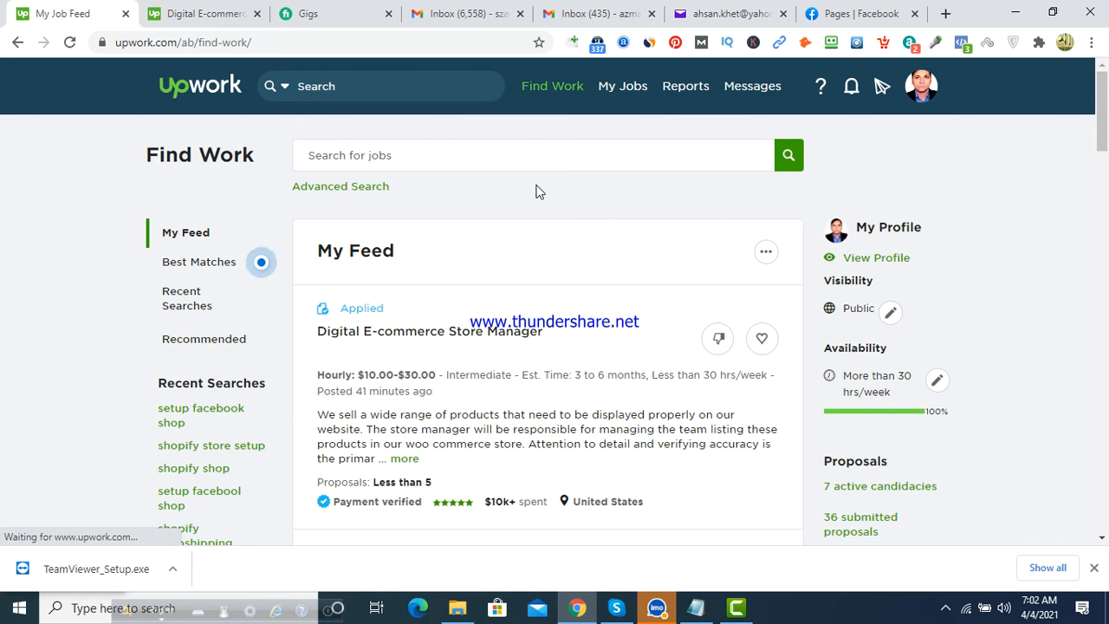
left_click(260, 261)
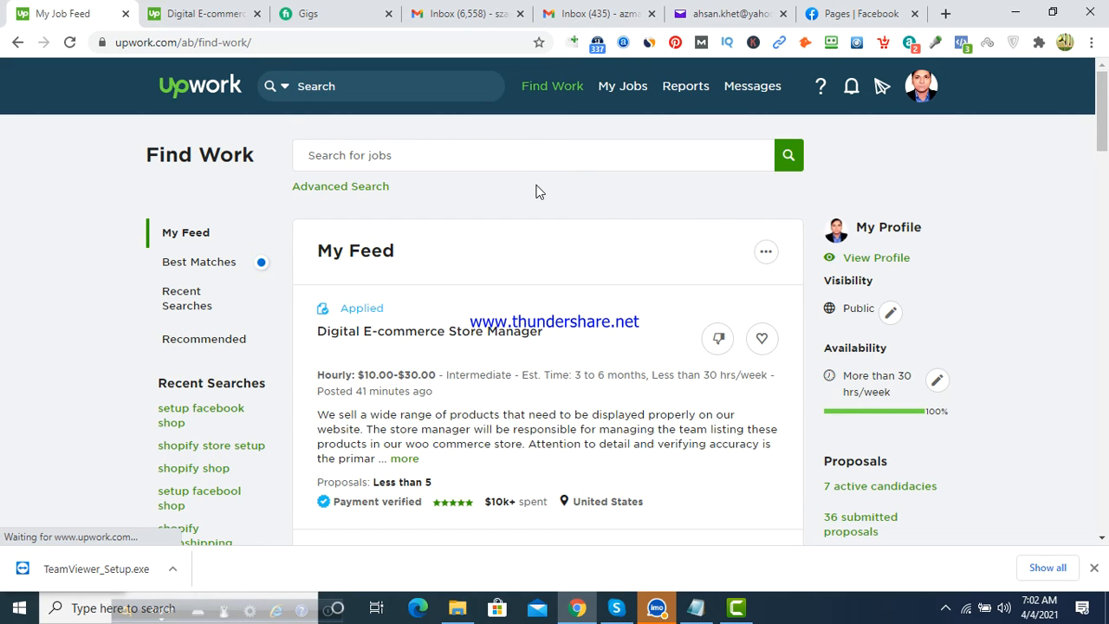
mouse_move(579, 194)
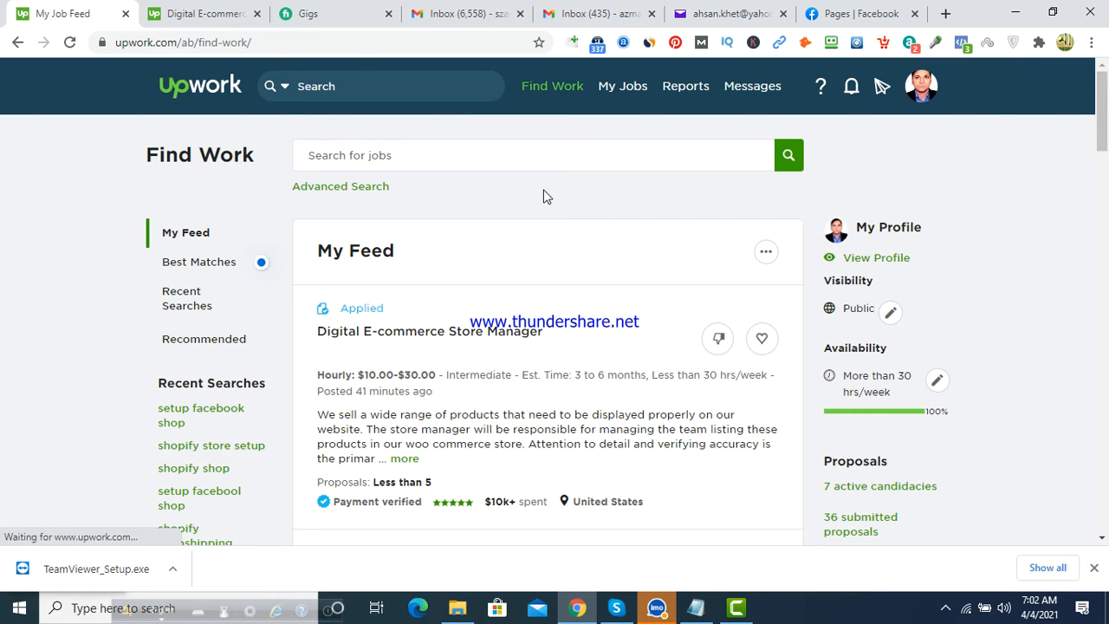
left_click(260, 261)
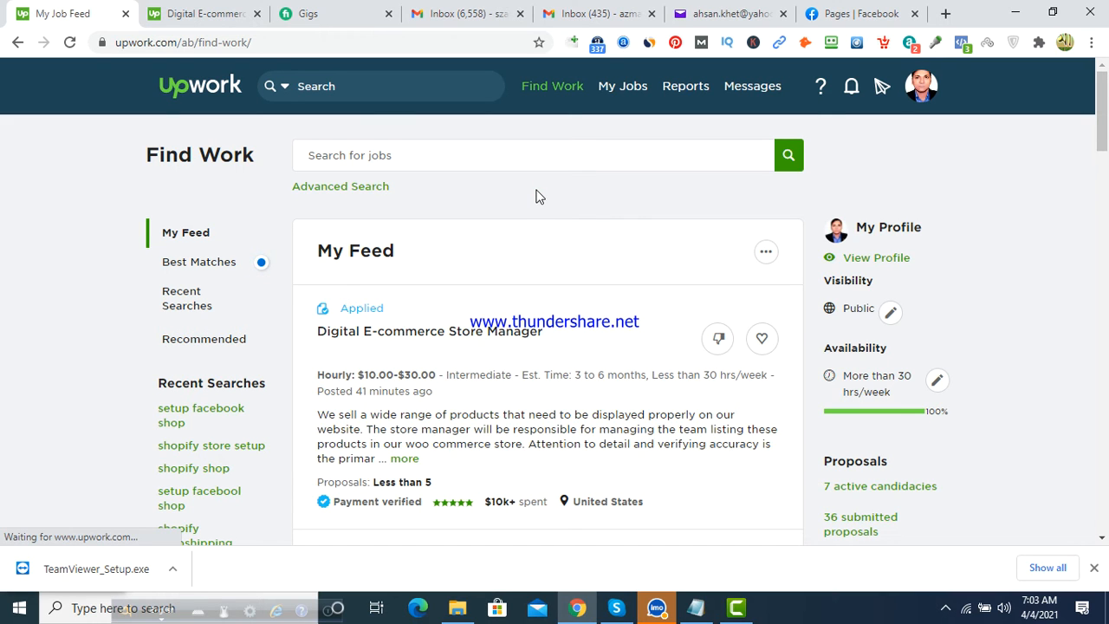
mouse_move(554, 198)
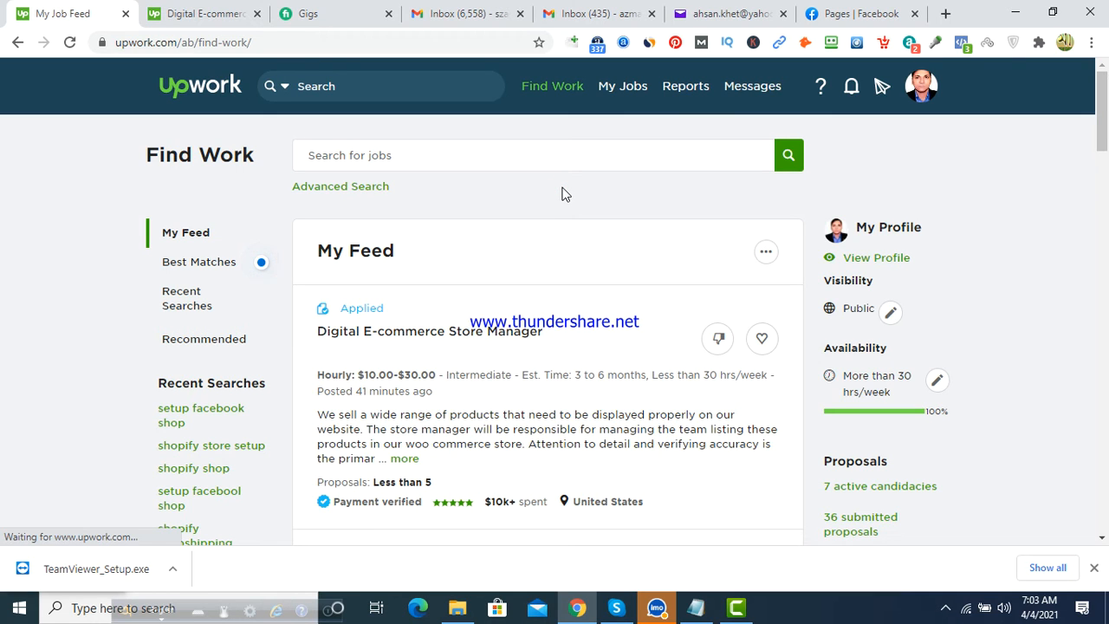
left_click(259, 261)
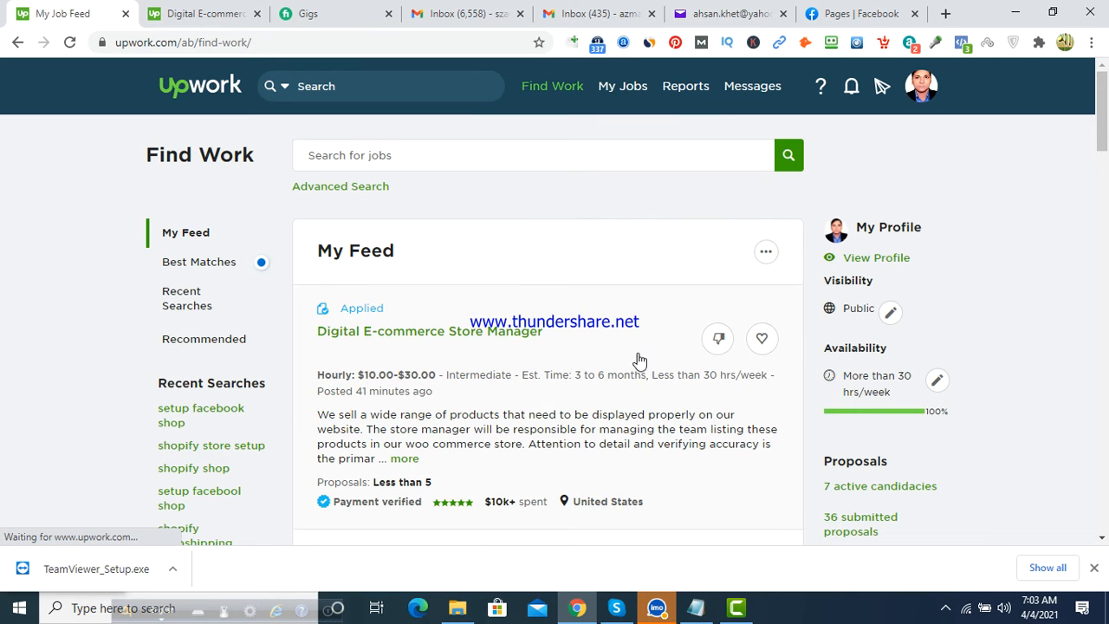
mouse_move(461, 261)
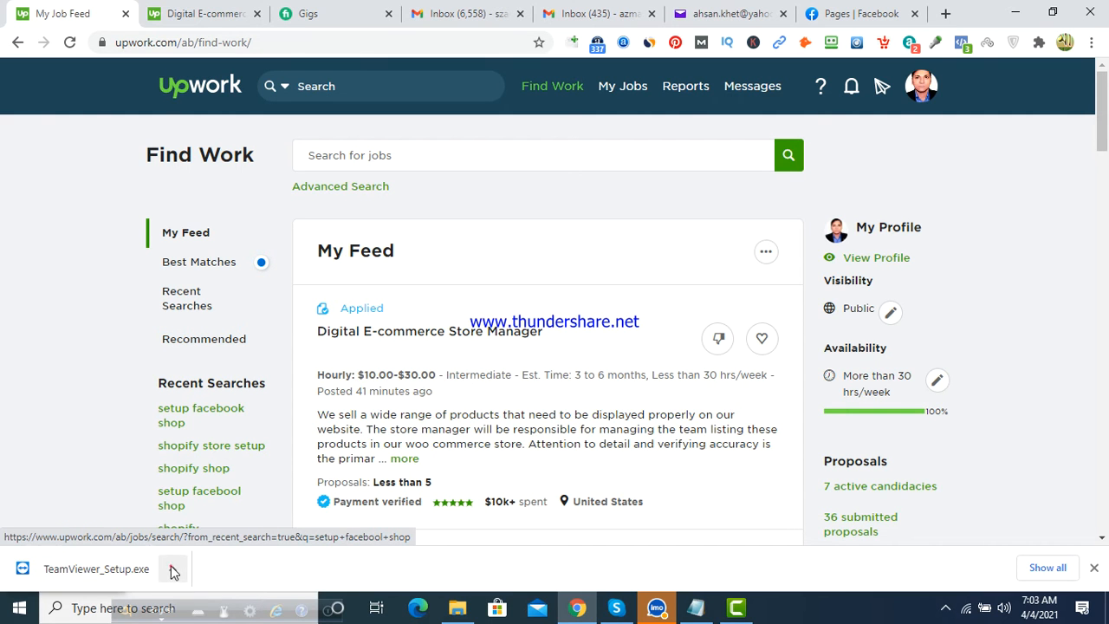
left_click(173, 569)
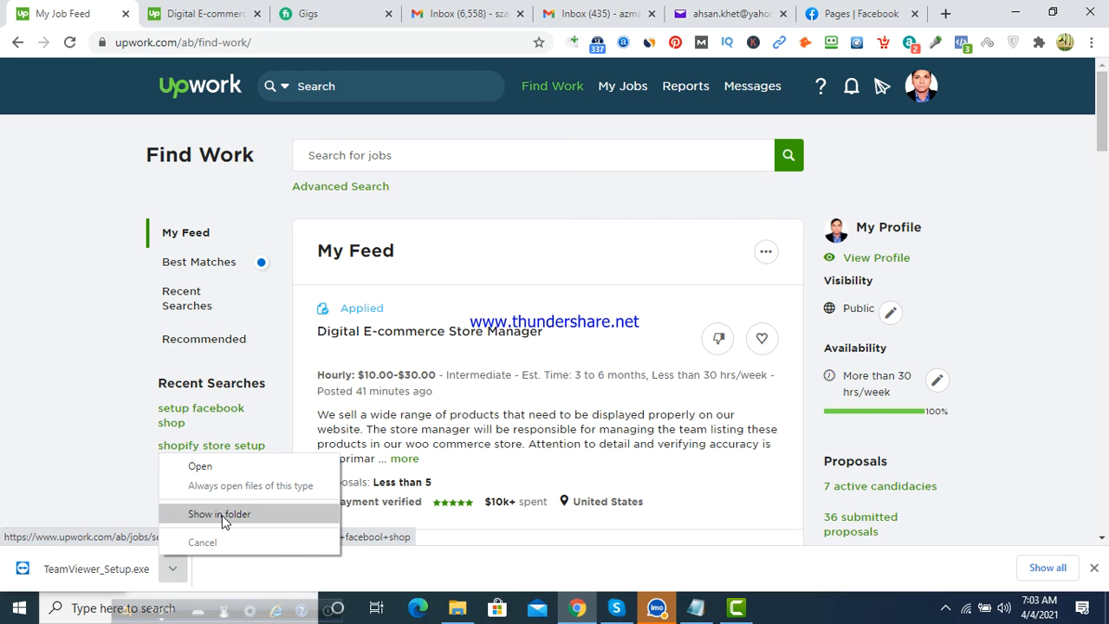
left_click(218, 513)
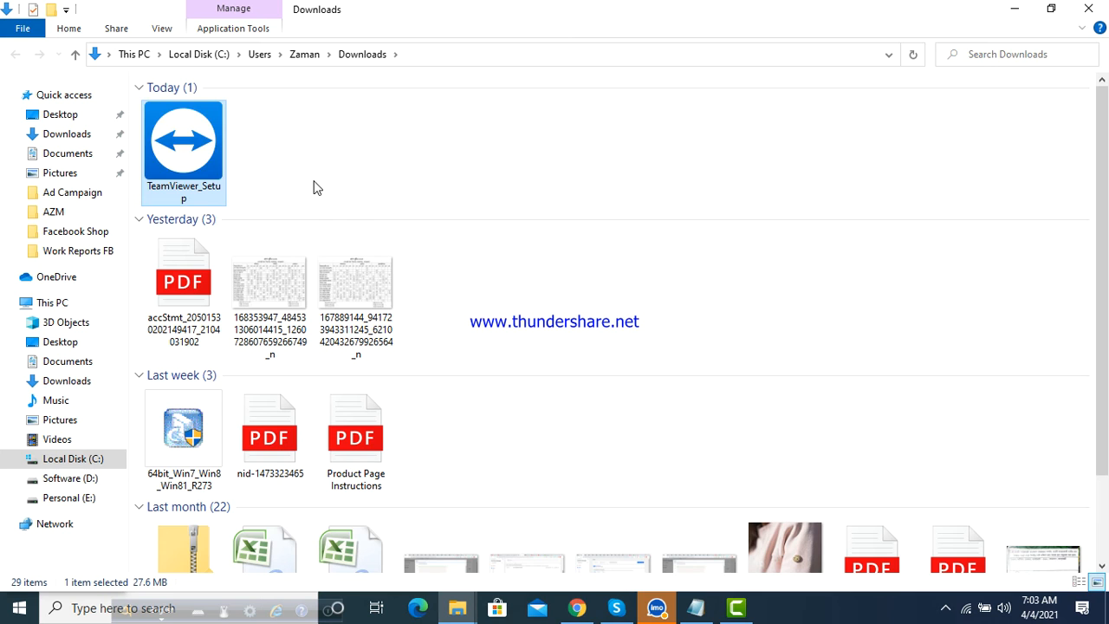
mouse_move(183, 153)
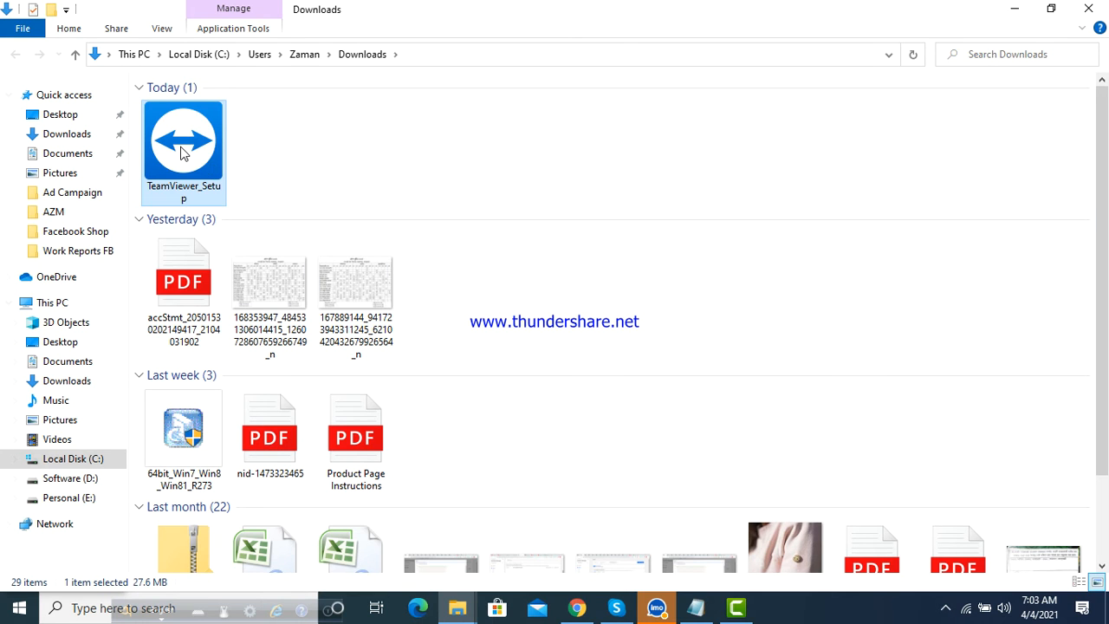
mouse_move(184, 142)
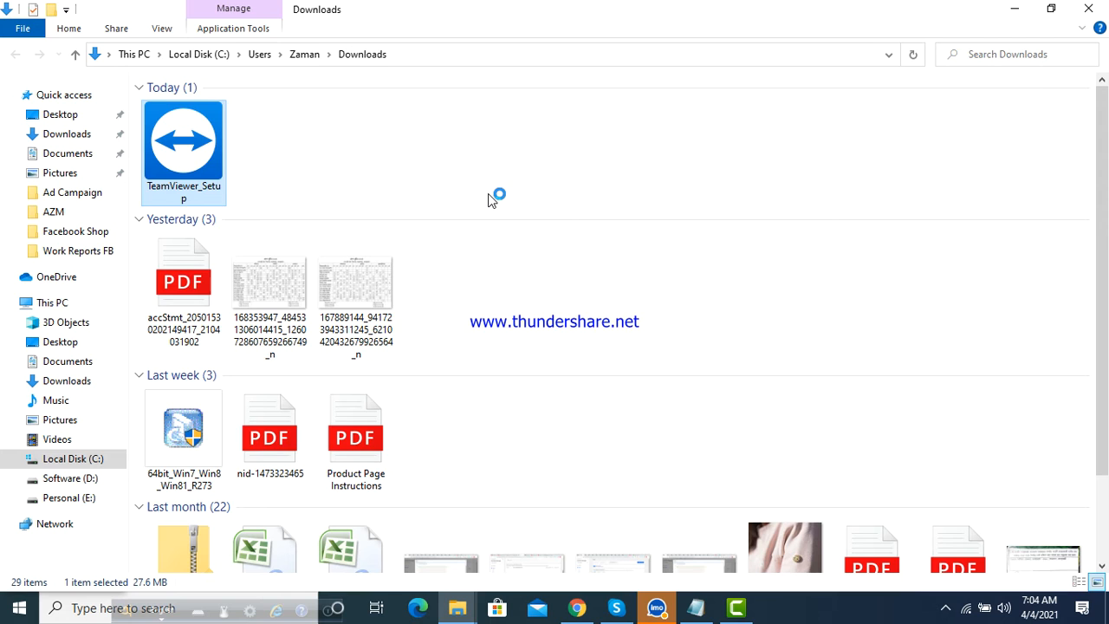
Step: Run TeamViewer_Setup from Downloads and select Default installation
double_click(184, 139)
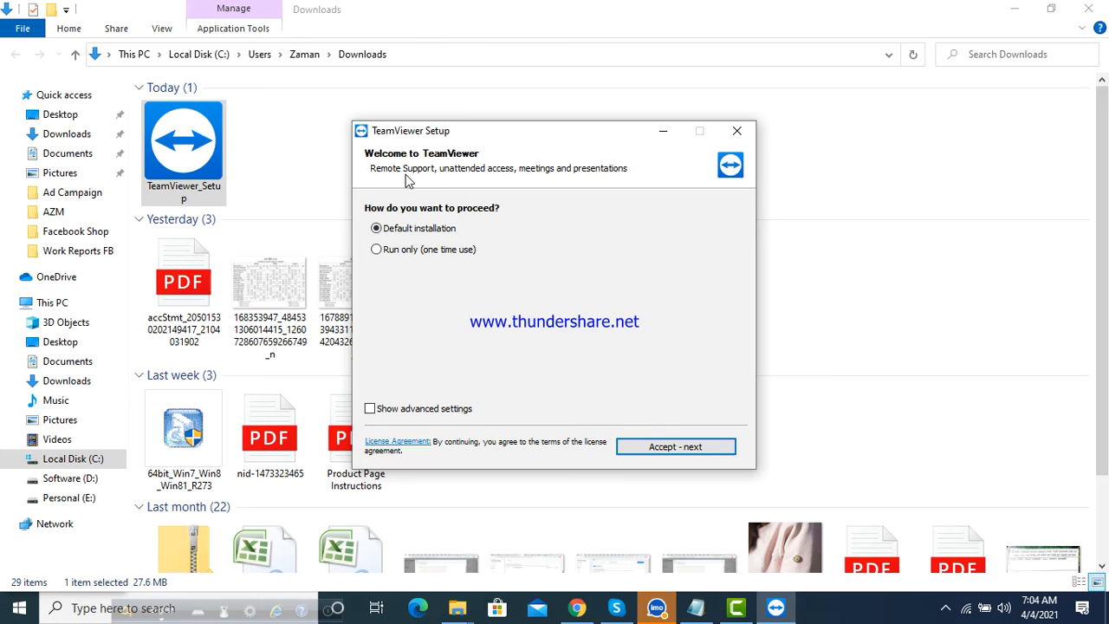
mouse_move(454, 188)
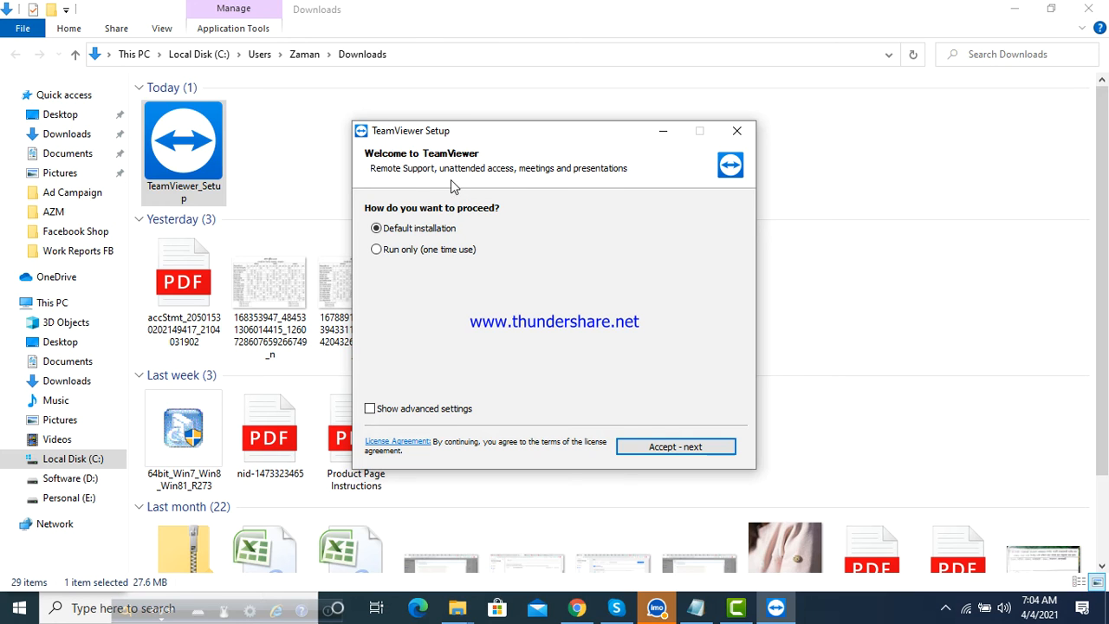
mouse_move(546, 187)
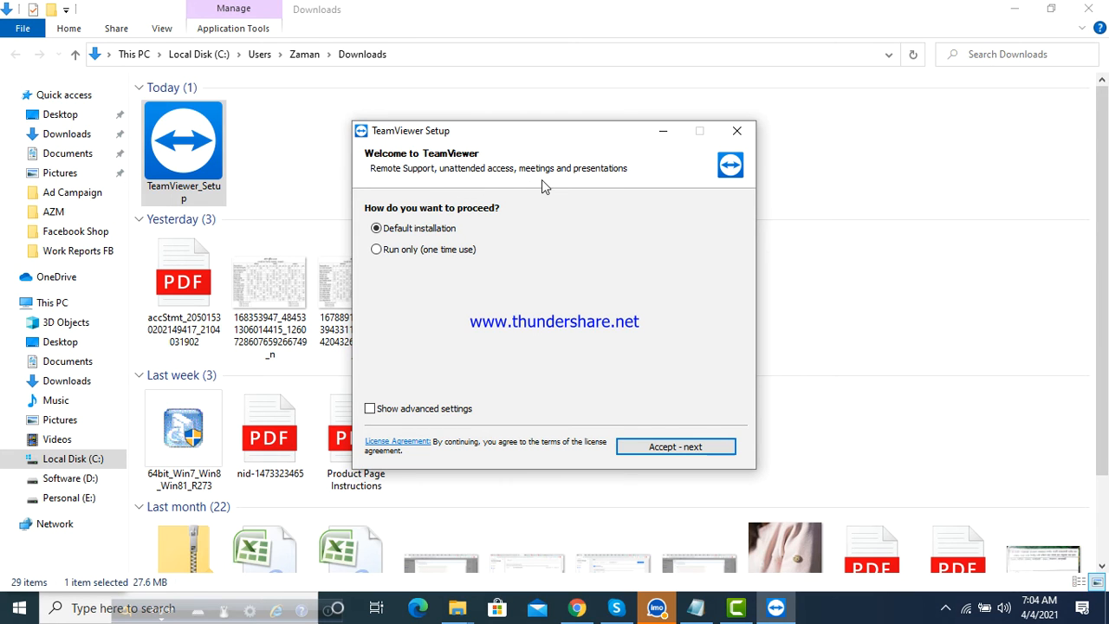
mouse_move(637, 388)
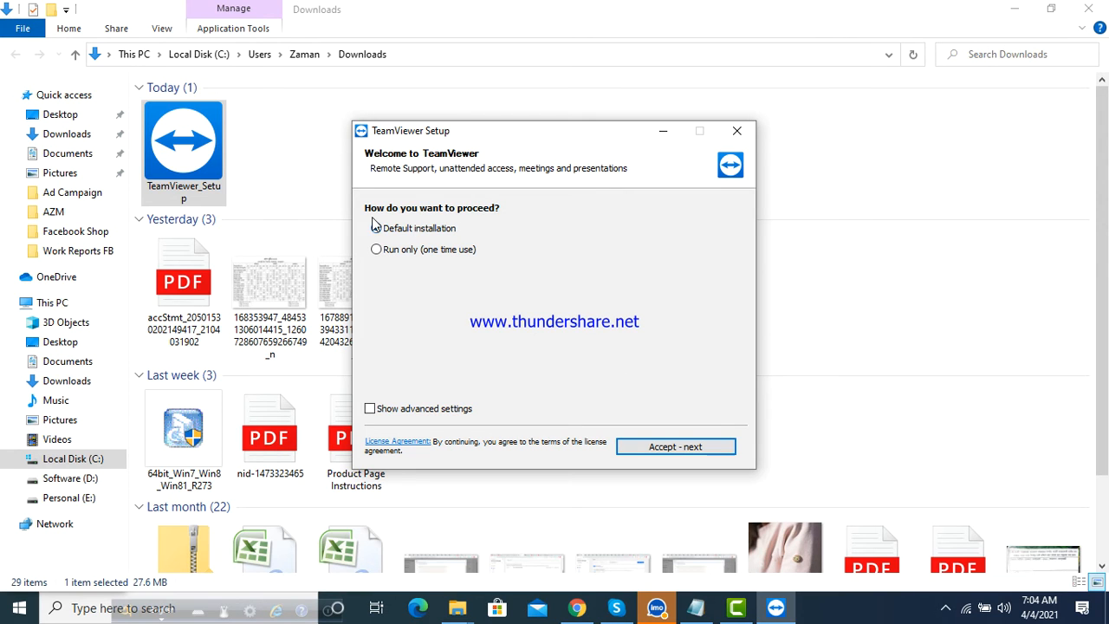
left_click(376, 229)
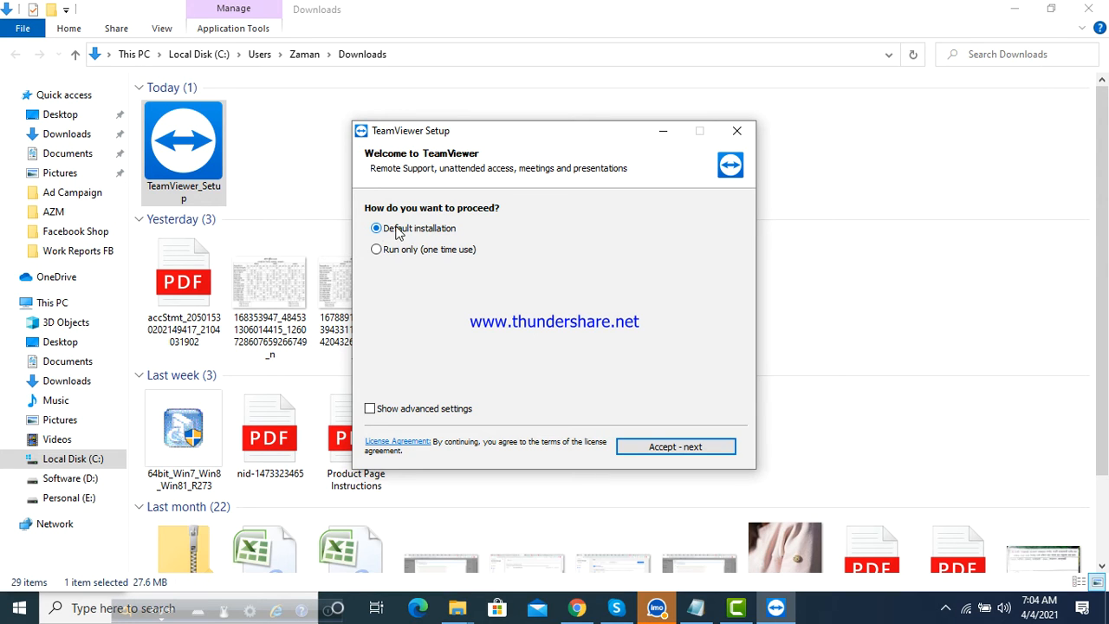
mouse_move(426, 239)
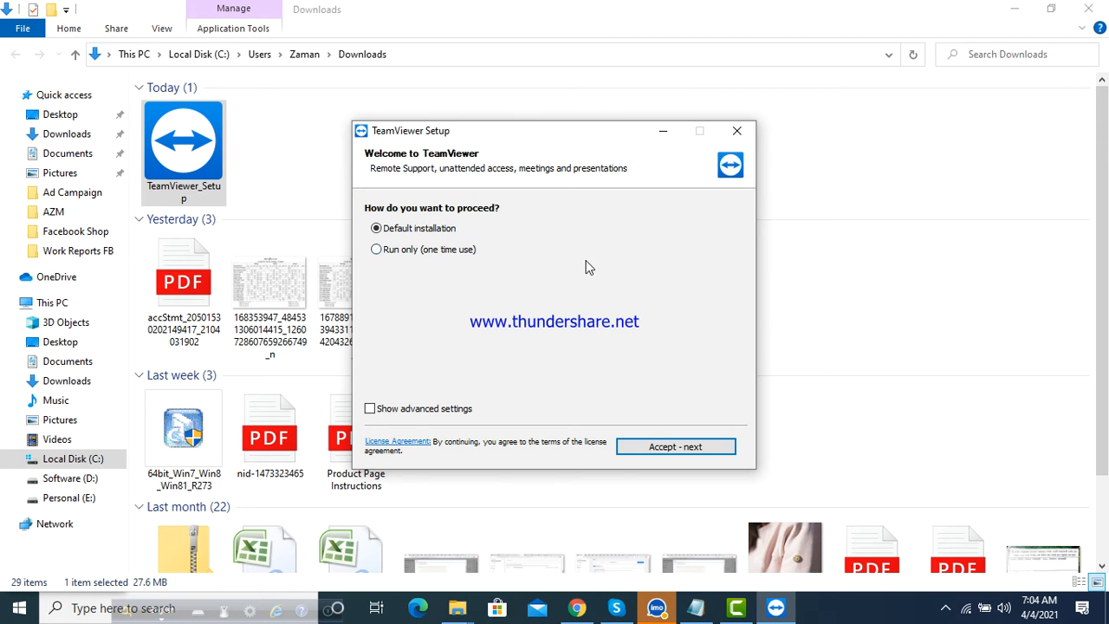
mouse_move(582, 282)
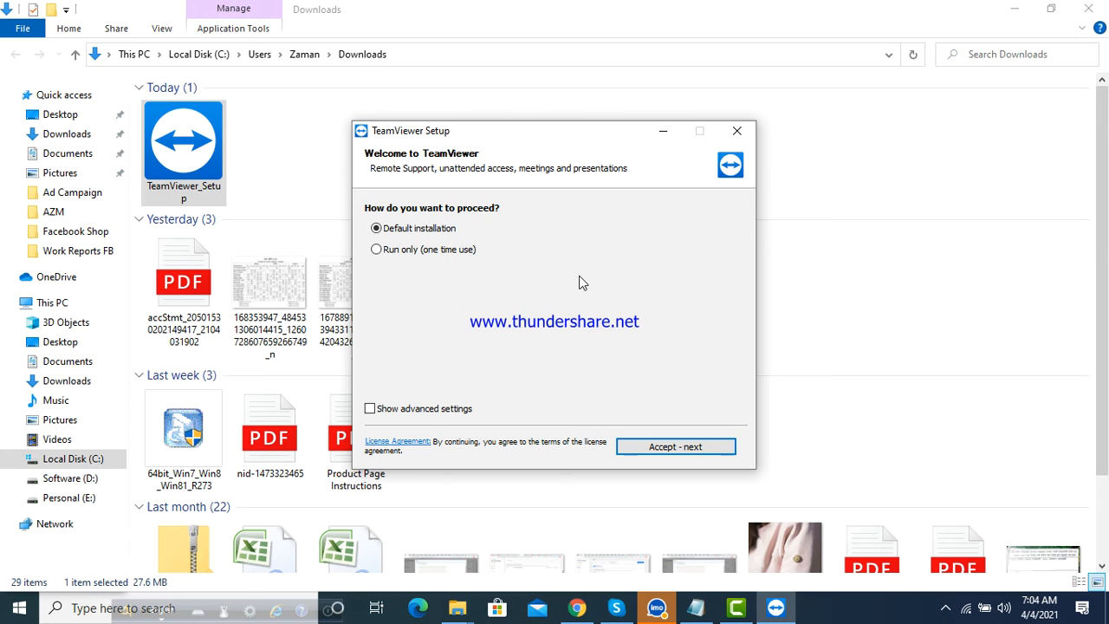
mouse_move(223, 176)
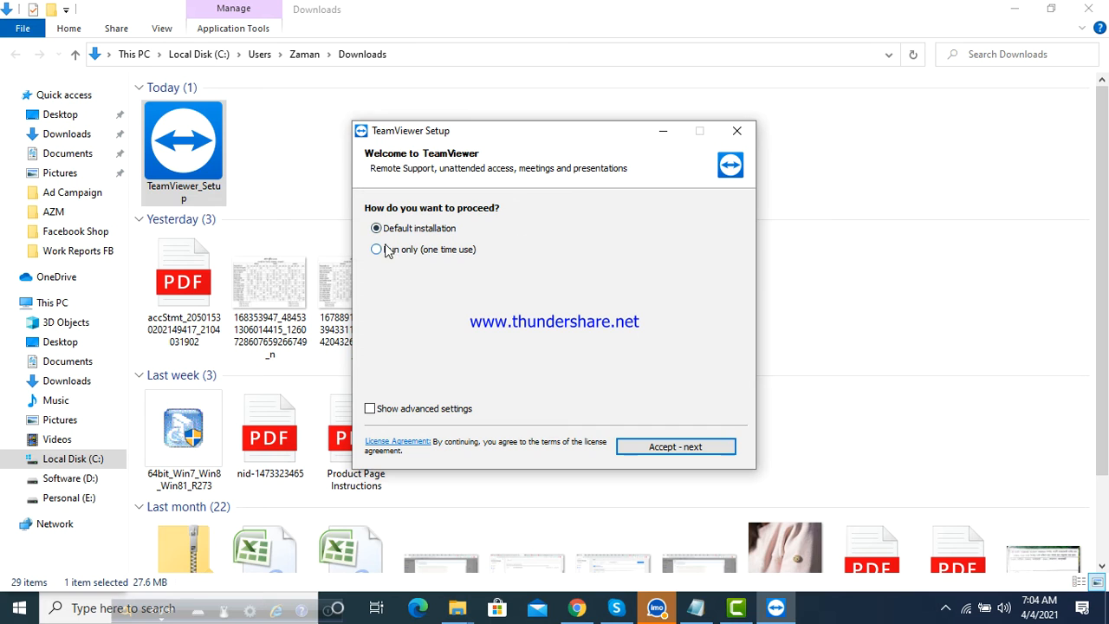
mouse_move(475, 277)
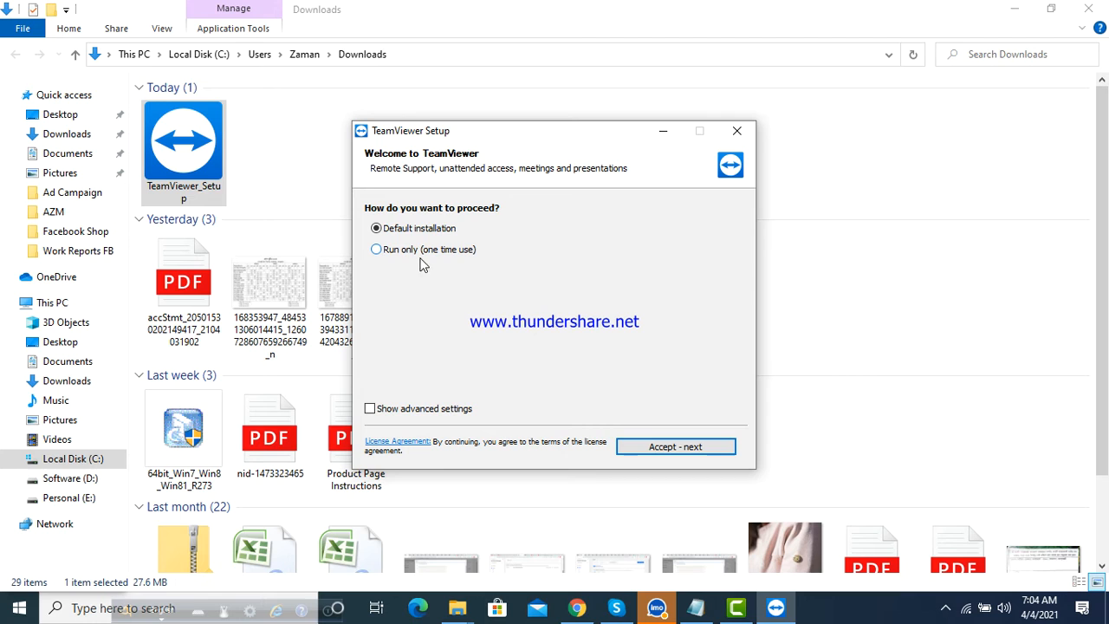
mouse_move(644, 304)
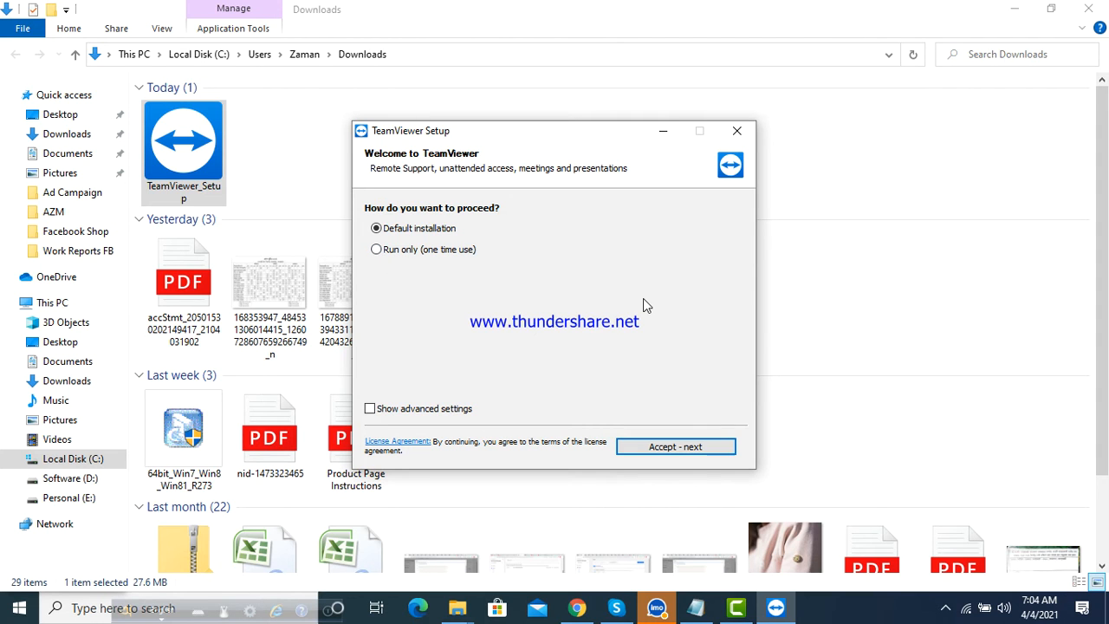
mouse_move(638, 270)
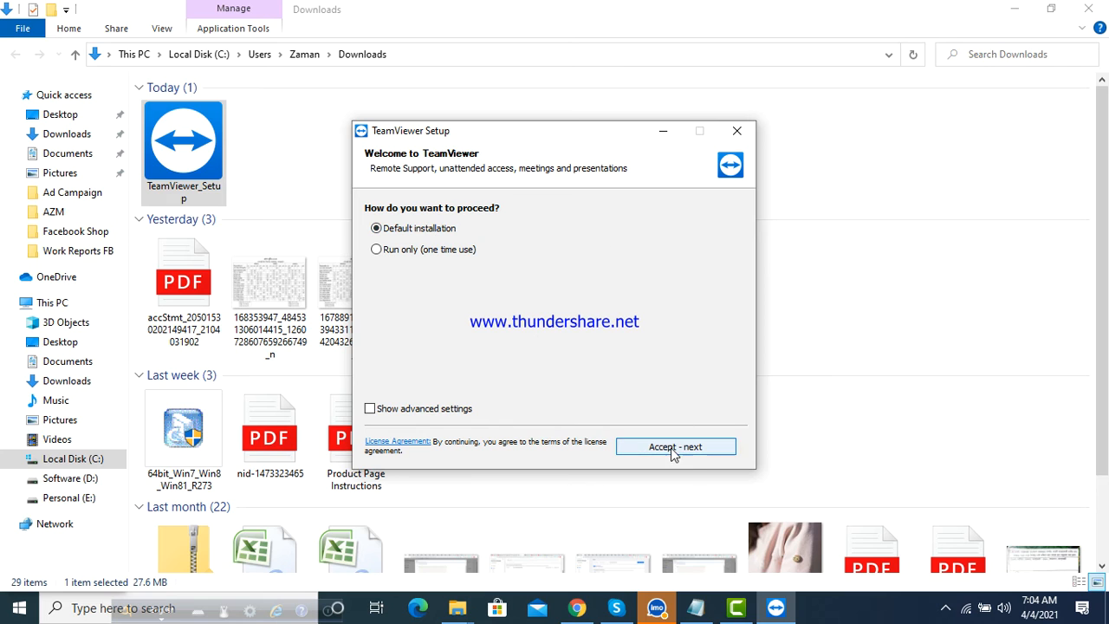
mouse_move(391, 219)
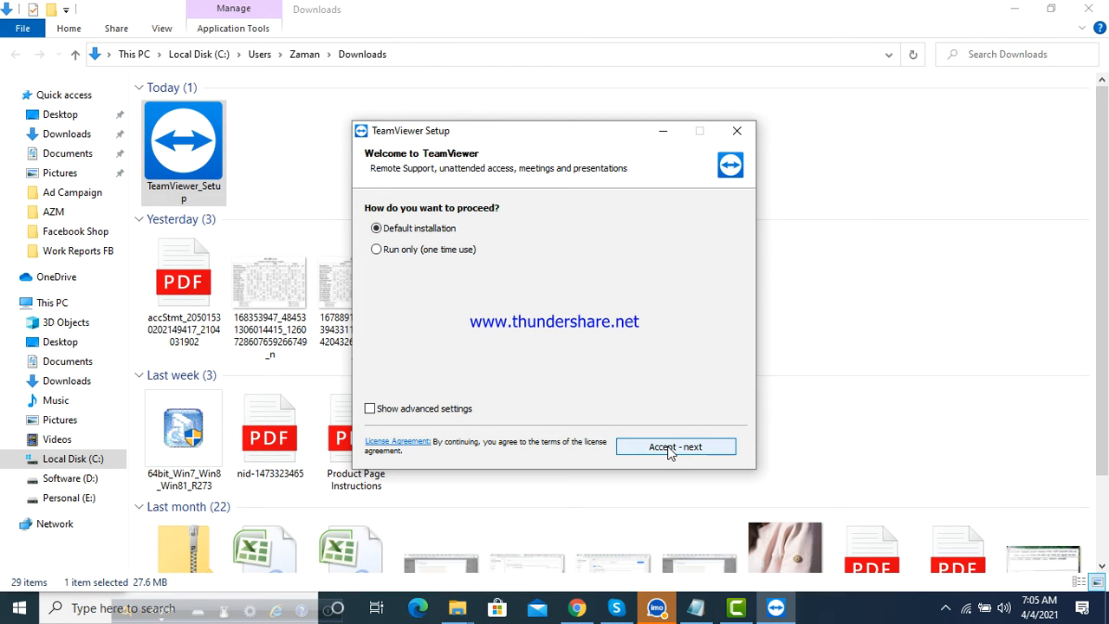
Step: Accept the licence with Accept - next so installation begins
left_click(676, 446)
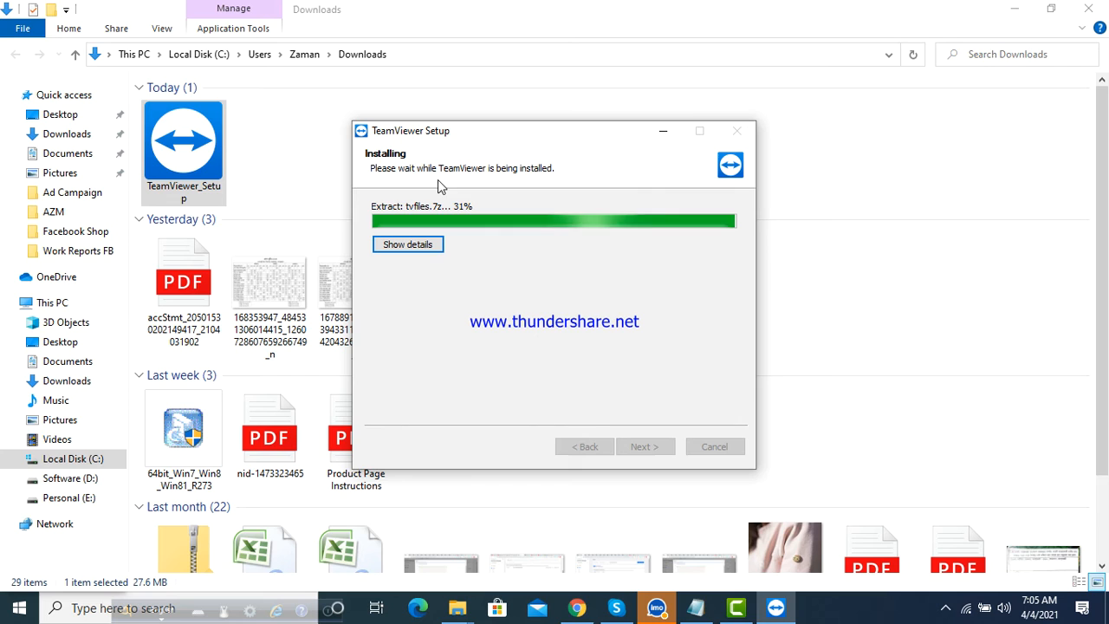
mouse_move(564, 184)
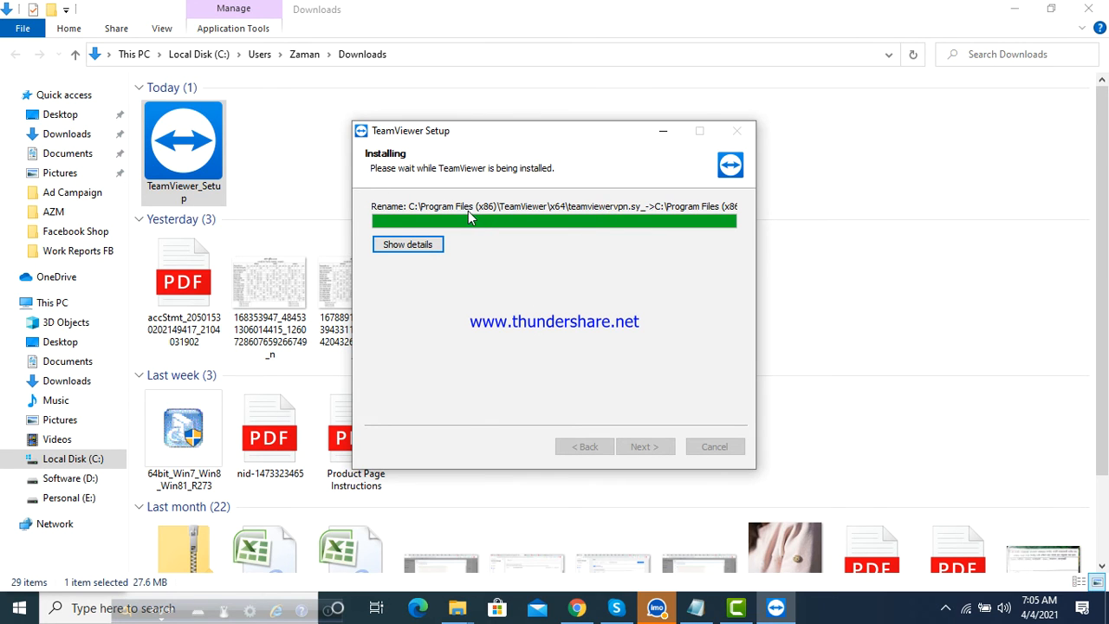
mouse_move(559, 314)
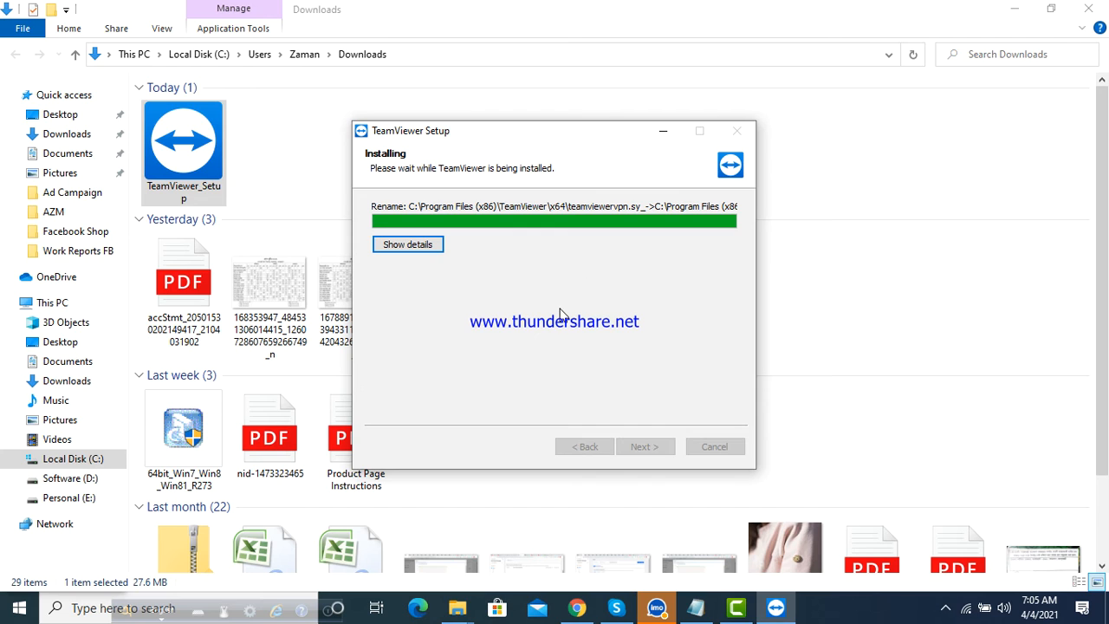
mouse_move(563, 284)
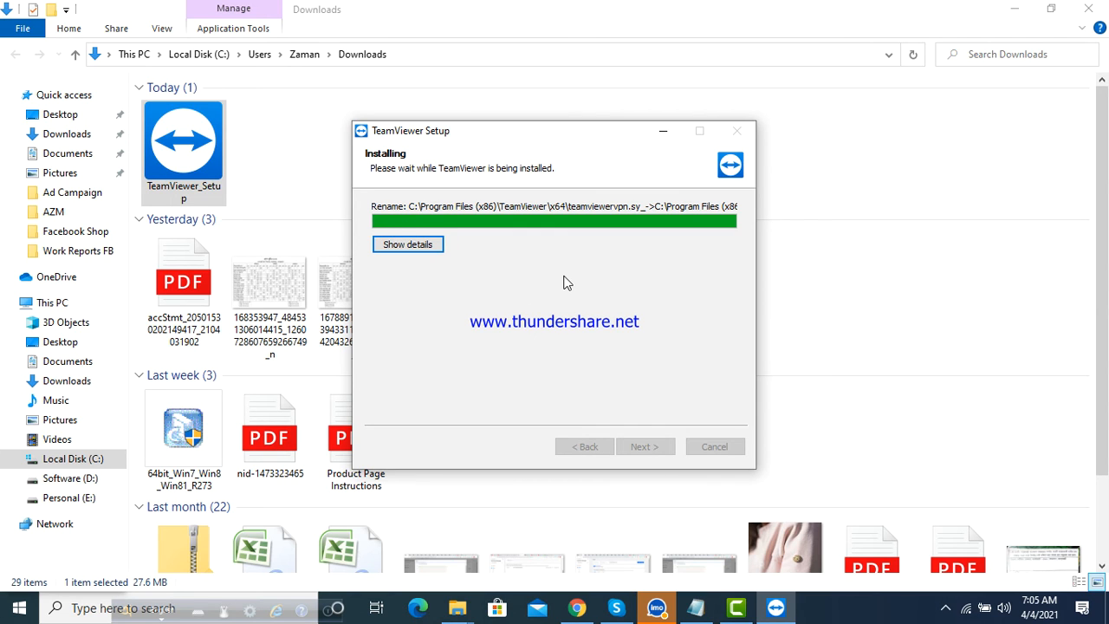
mouse_move(580, 305)
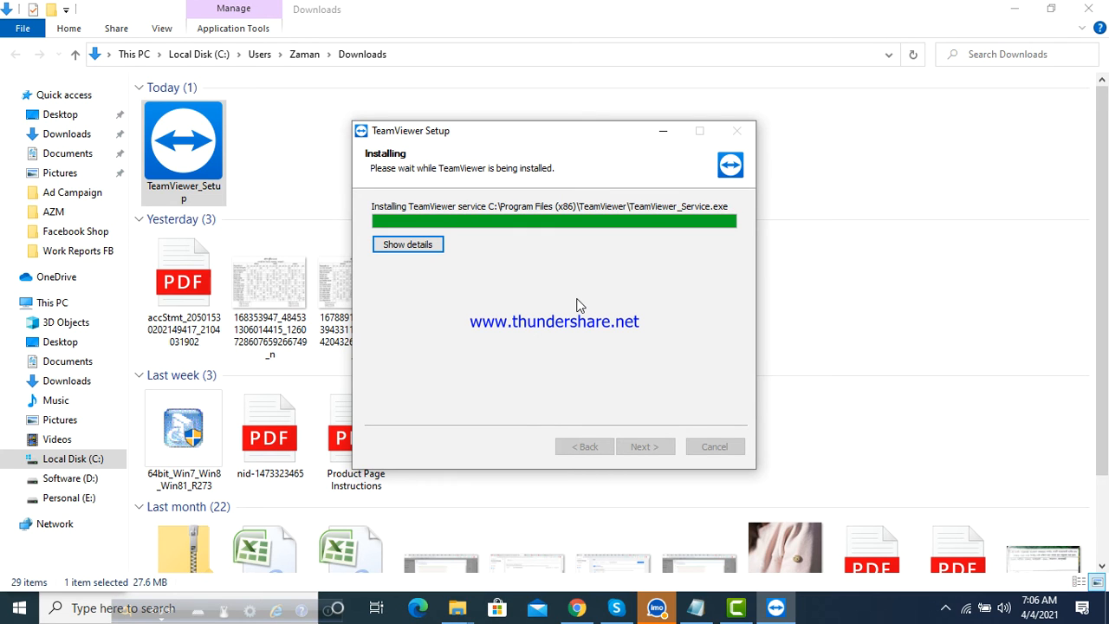
mouse_move(378, 171)
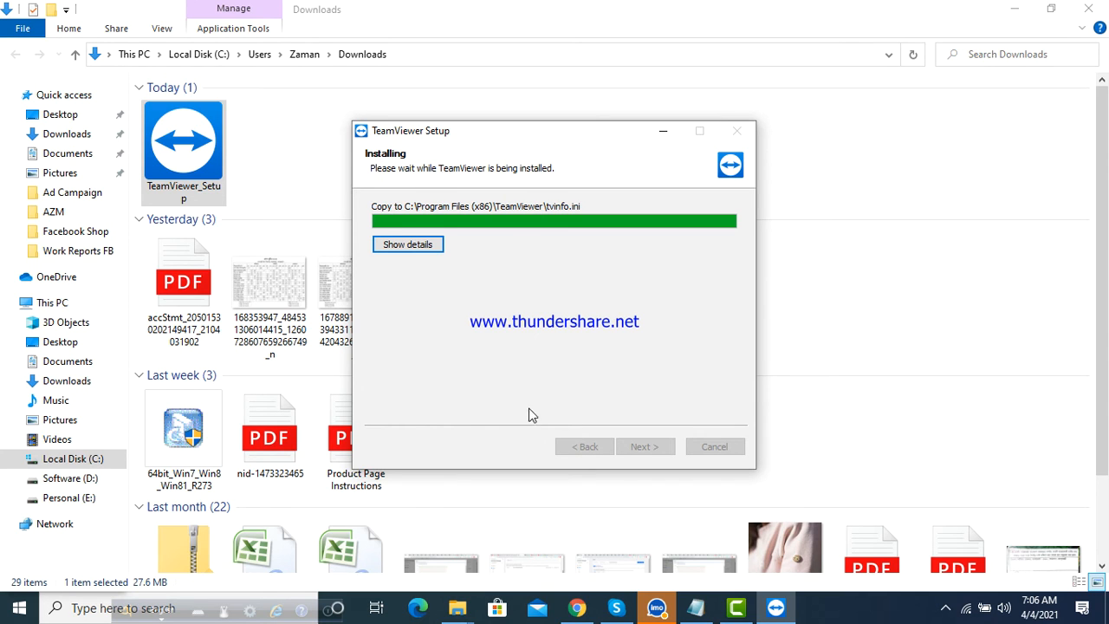
mouse_move(544, 270)
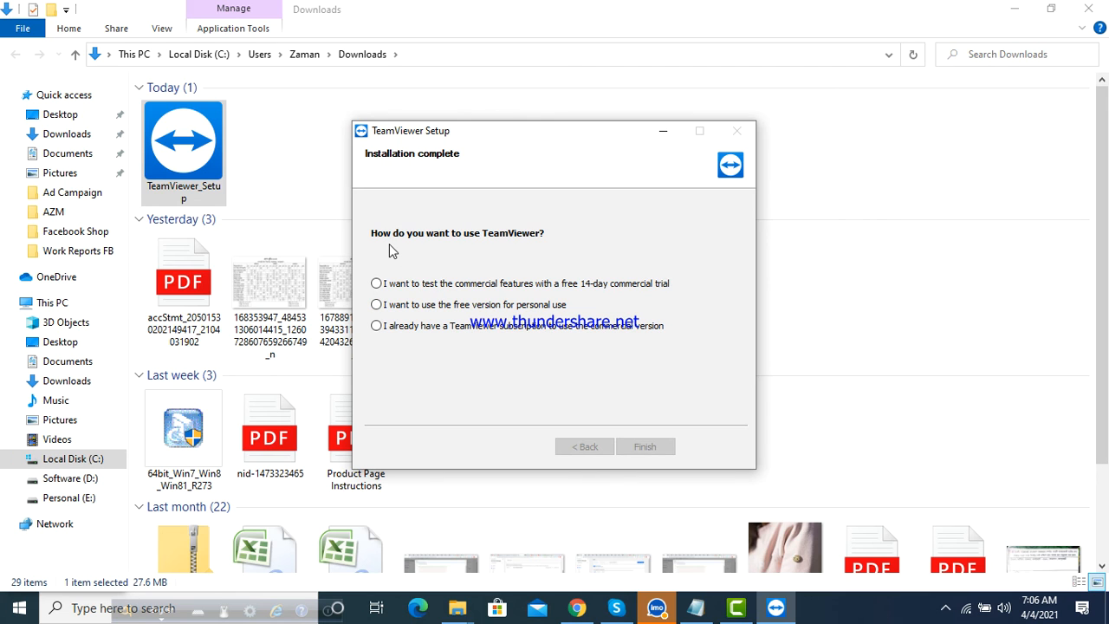
mouse_move(506, 246)
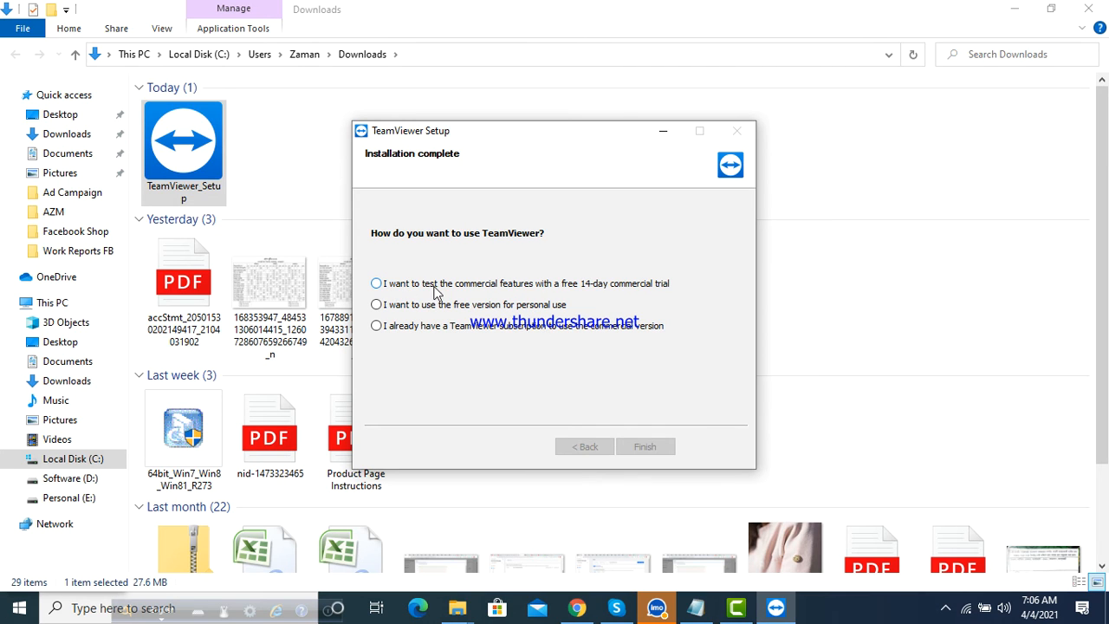
mouse_move(597, 295)
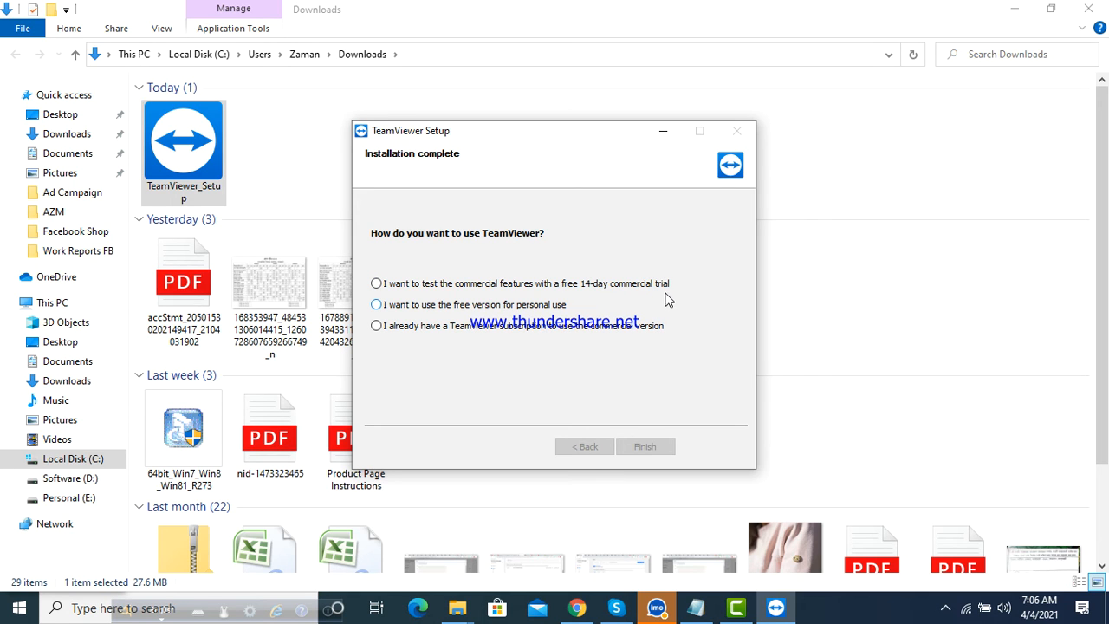
mouse_move(457, 315)
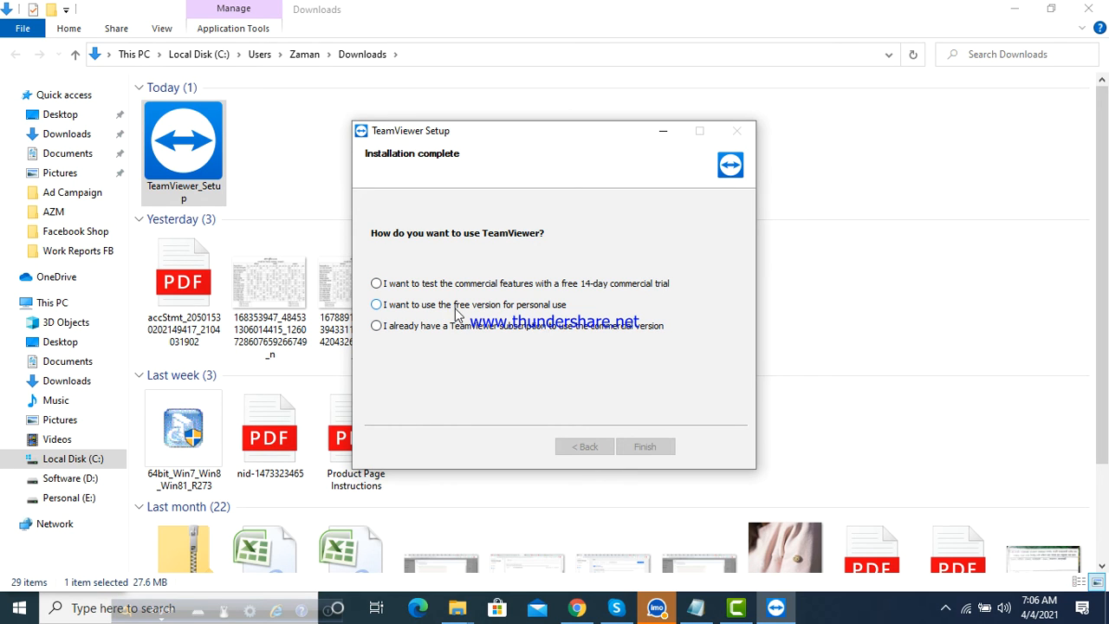
mouse_move(474, 327)
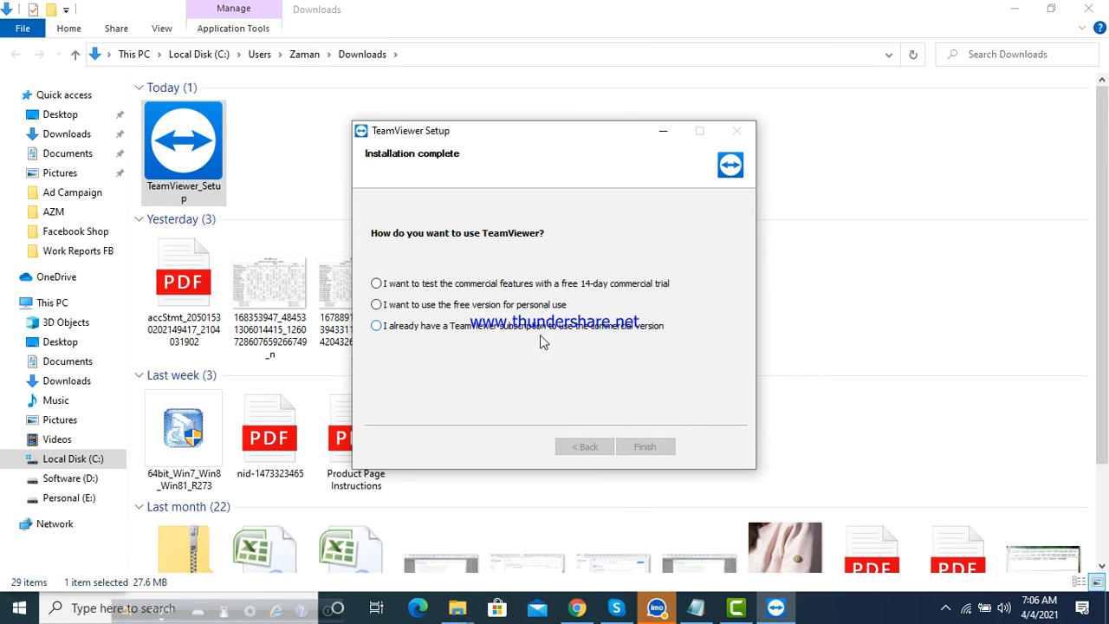
mouse_move(554, 337)
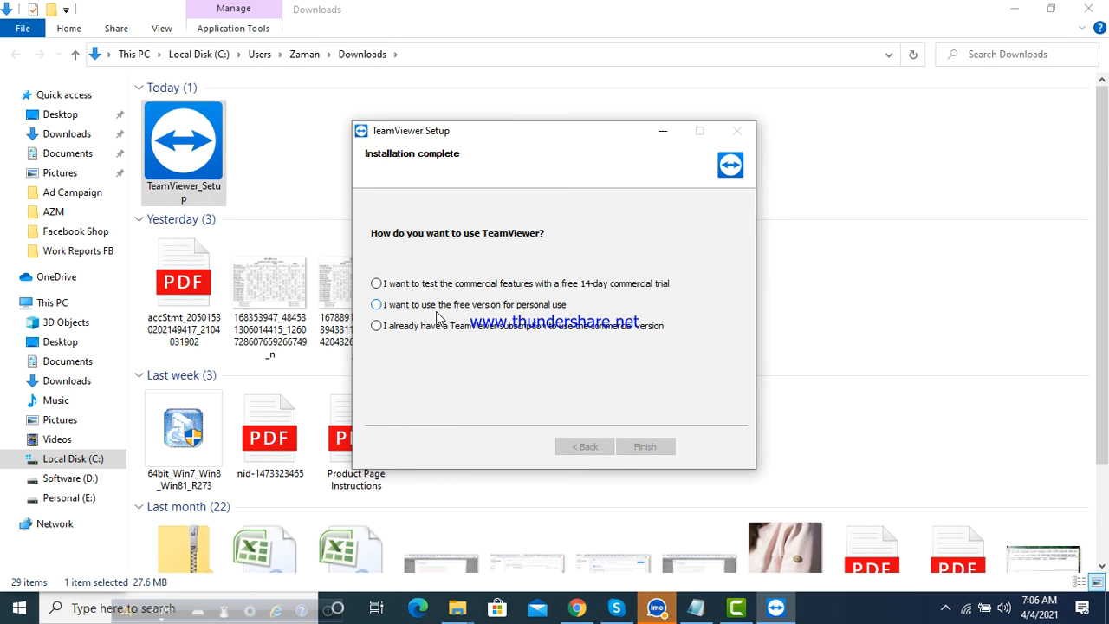
mouse_move(389, 310)
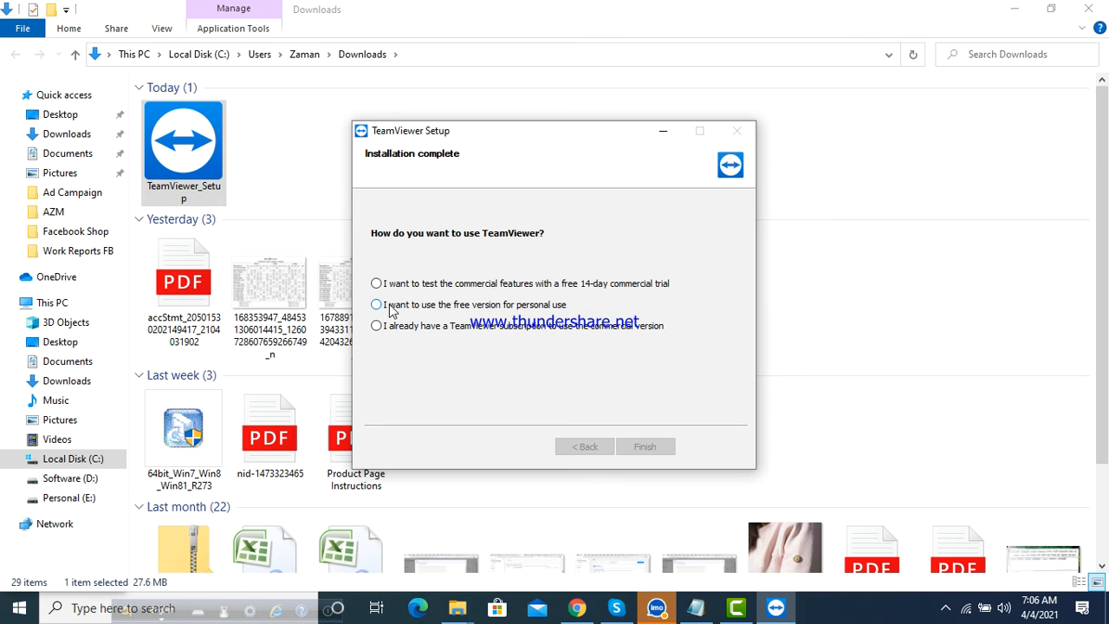
Step: Choose the free version for personal use and finish the installation
left_click(375, 305)
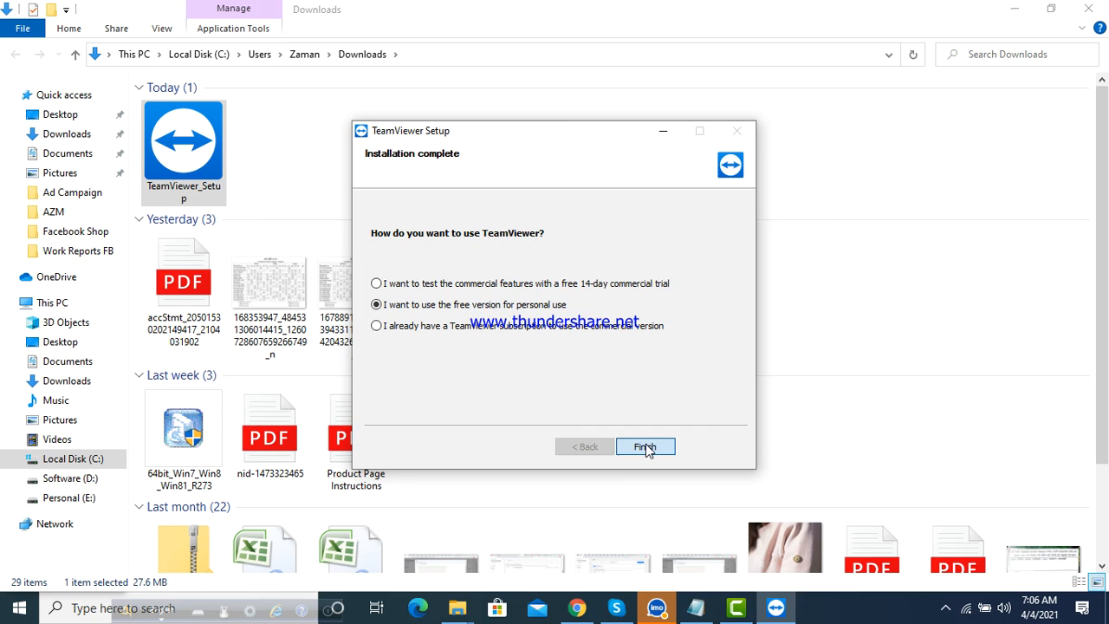
left_click(645, 447)
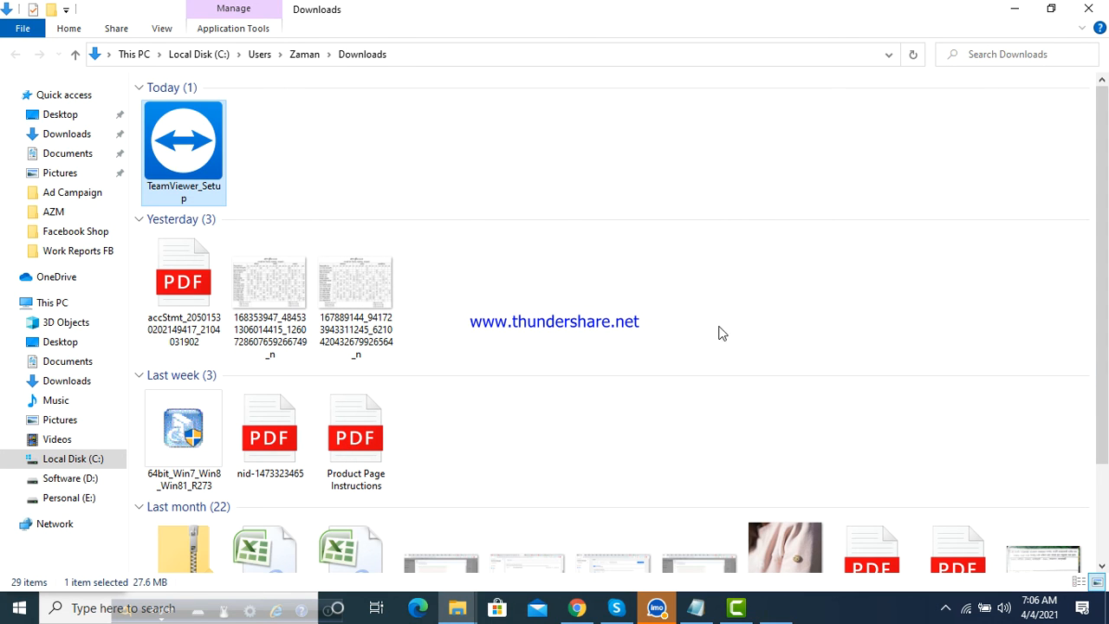
mouse_move(821, 256)
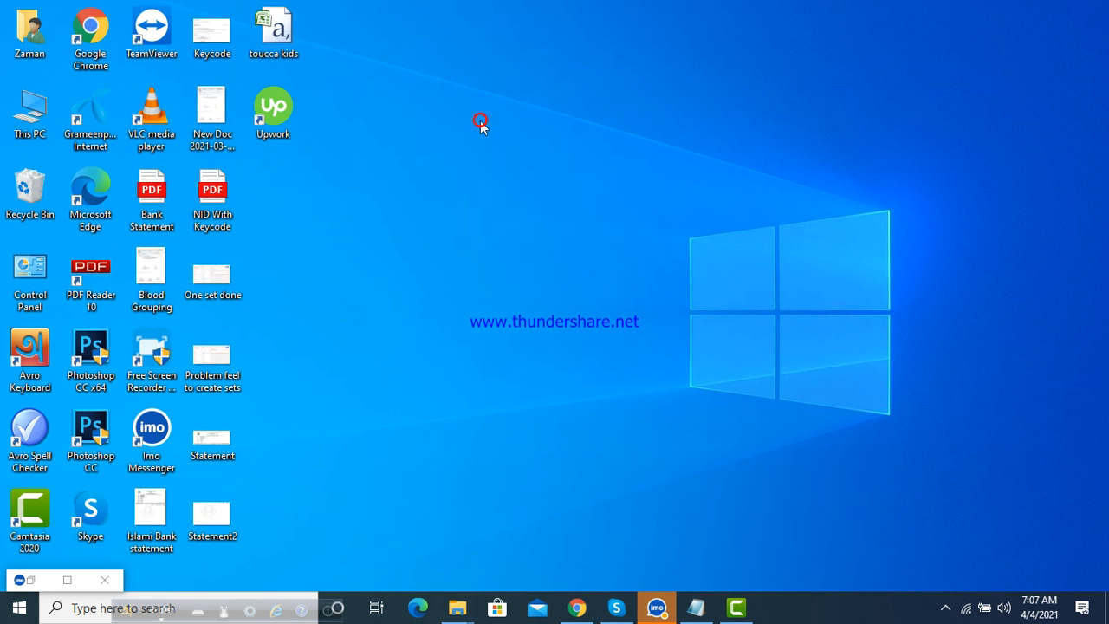
Step: Launch TeamViewer so it shows Ready to connect with Your ID and Password
right_click(482, 121)
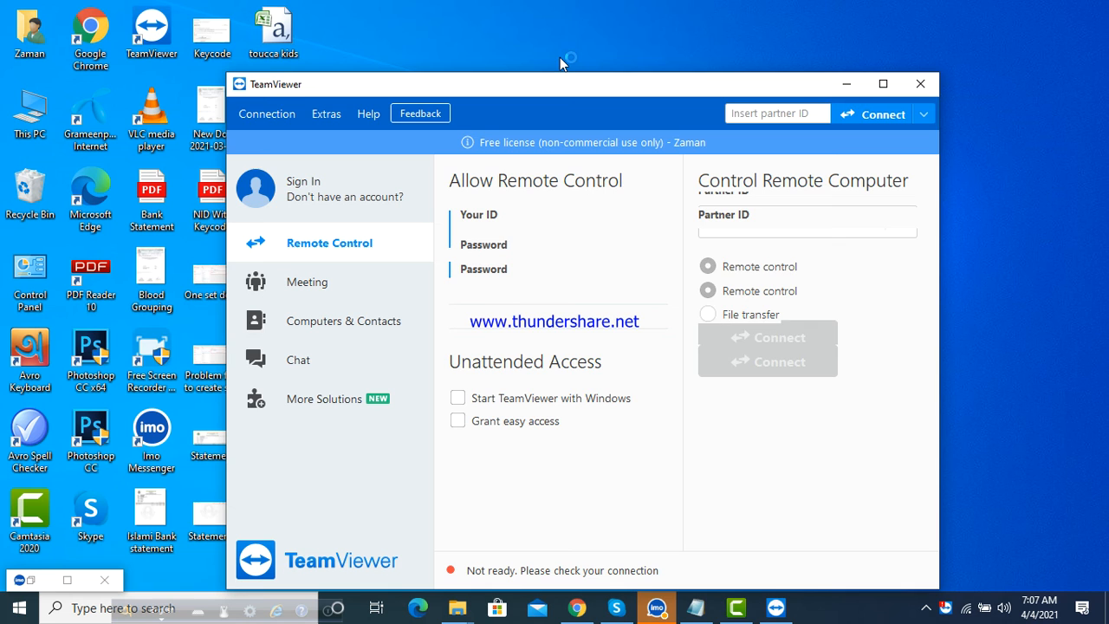
right_click(558, 63)
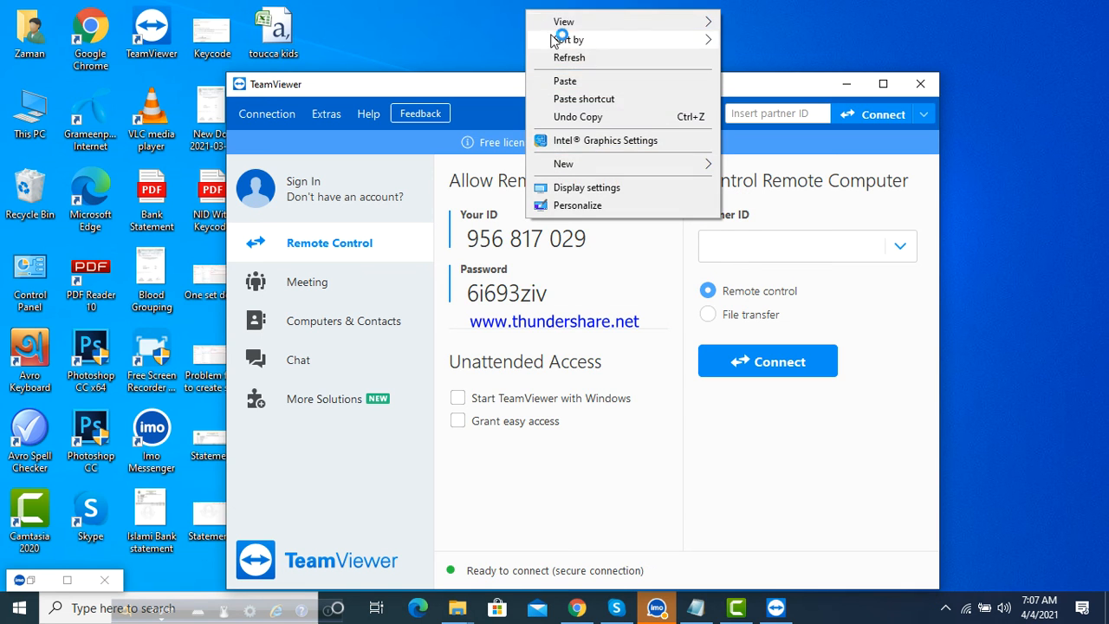
left_click(539, 336)
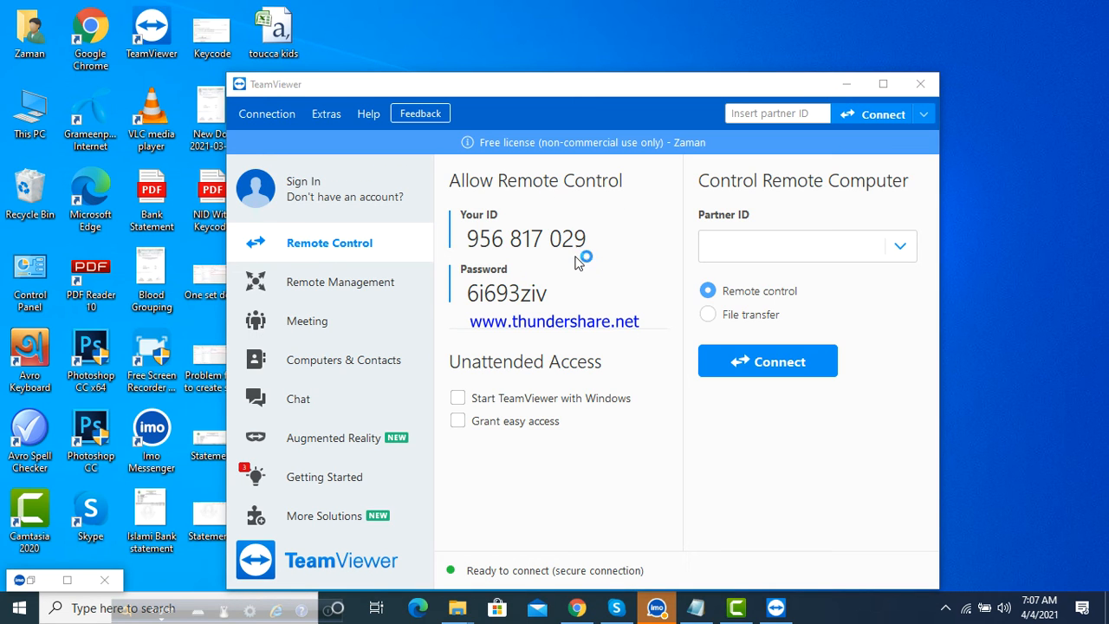
mouse_move(789, 11)
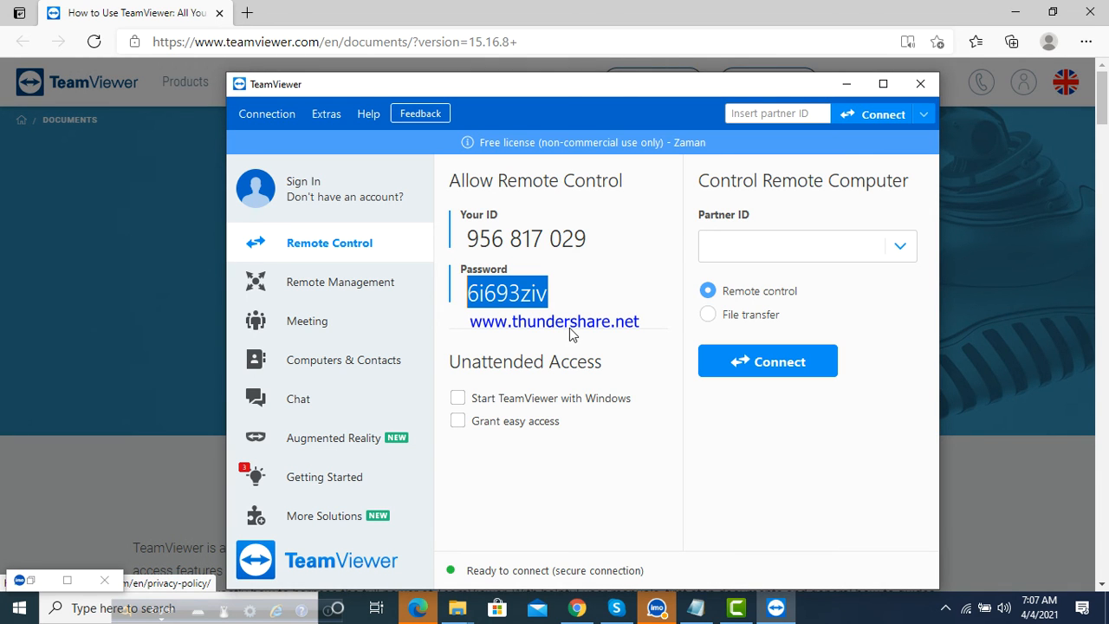
mouse_move(638, 390)
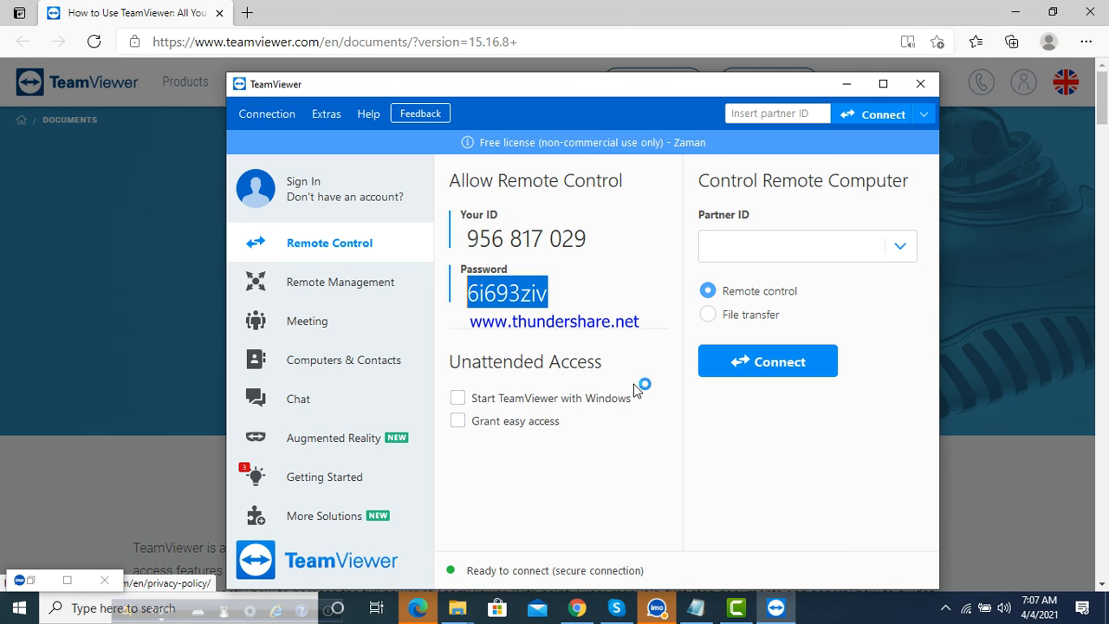
mouse_move(636, 390)
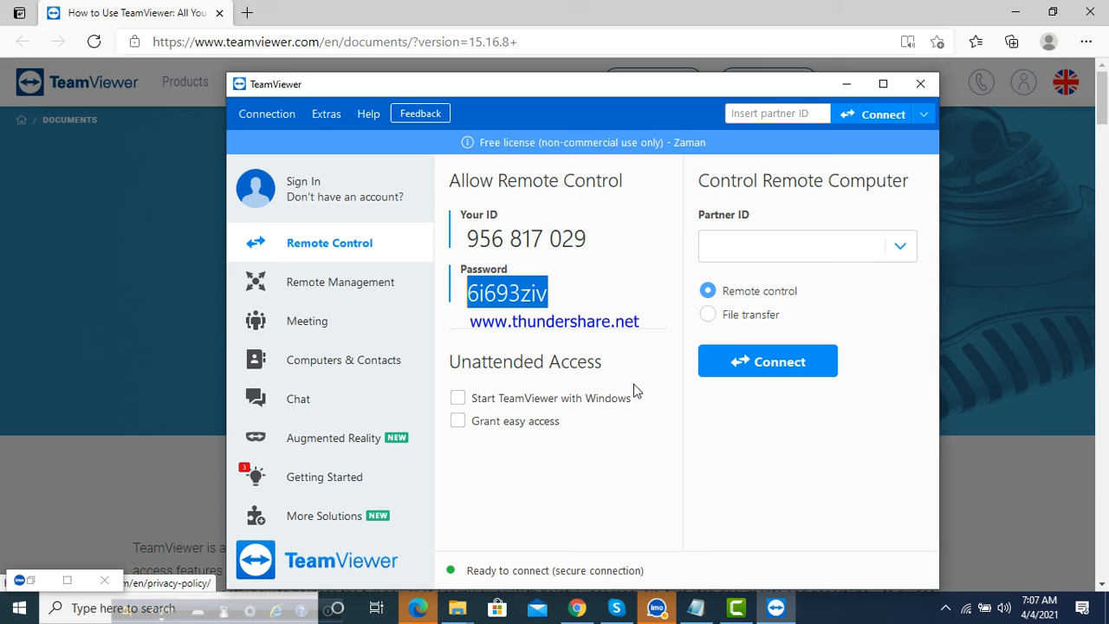
mouse_move(787, 308)
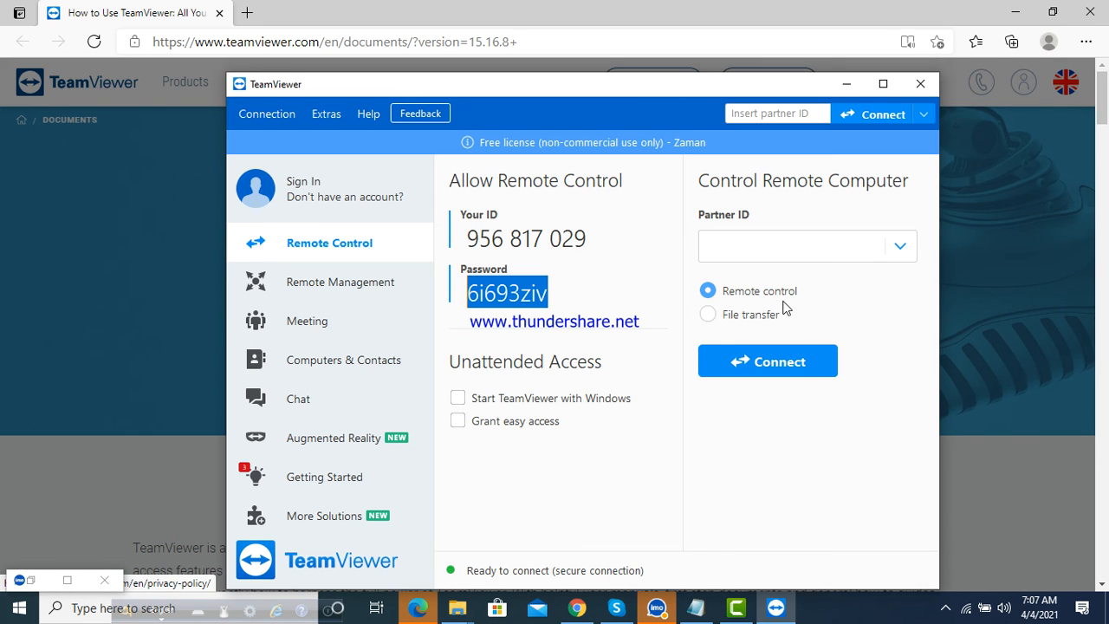
mouse_move(658, 156)
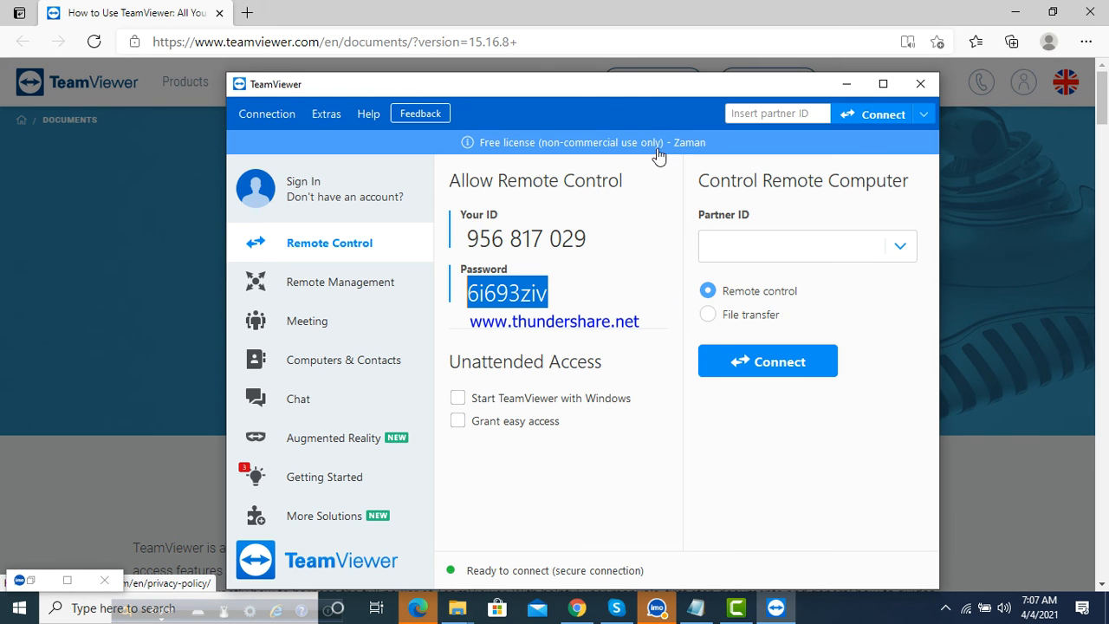
mouse_move(644, 385)
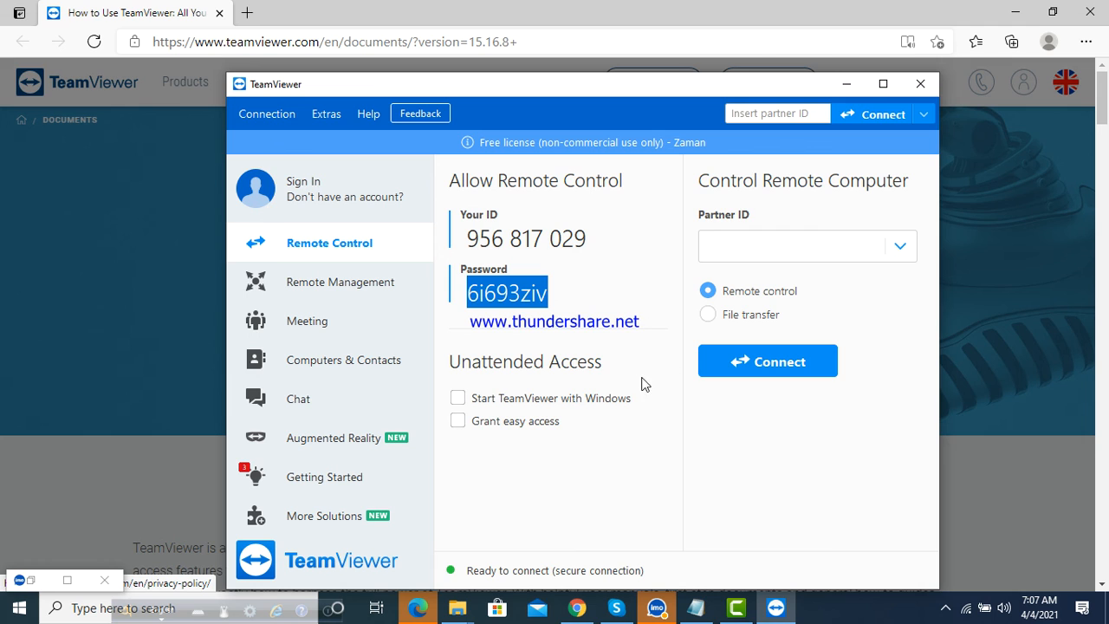
mouse_move(516, 165)
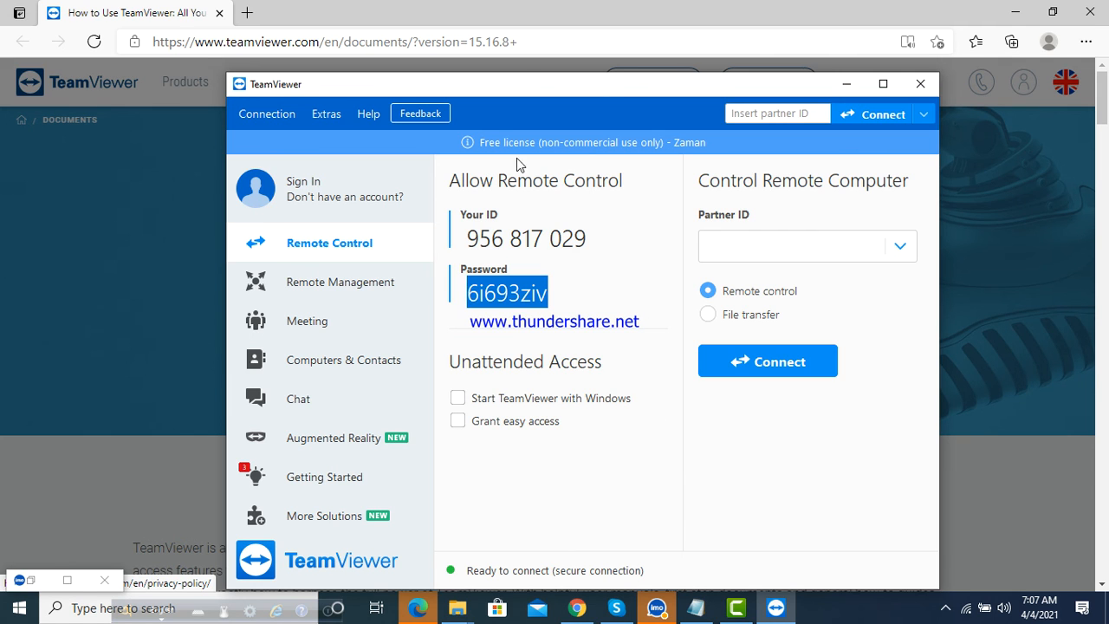
mouse_move(725, 170)
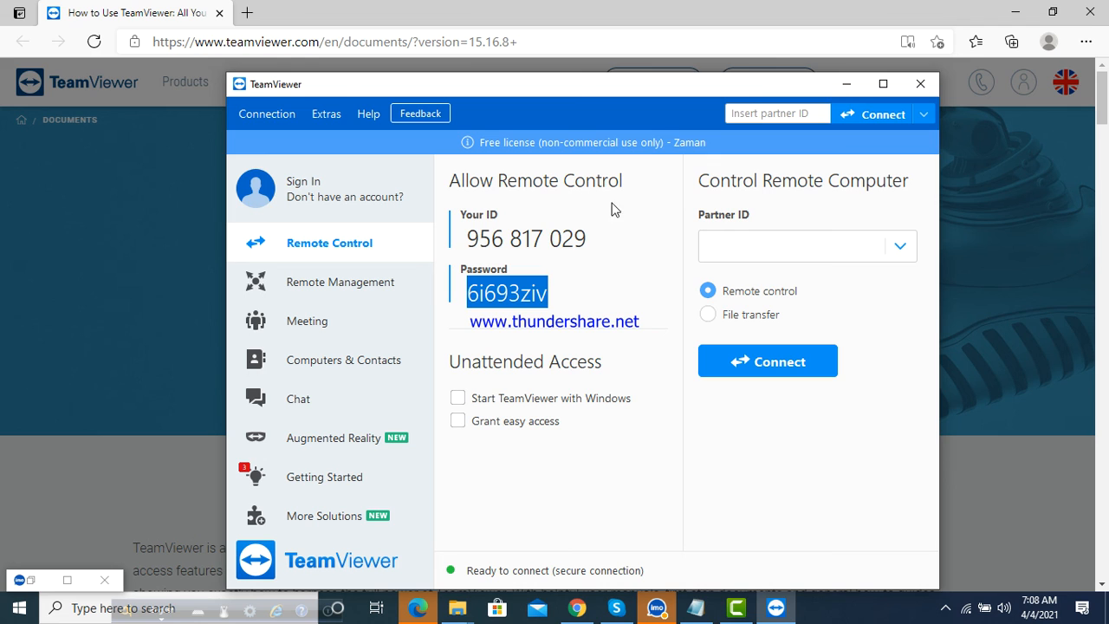
mouse_move(582, 237)
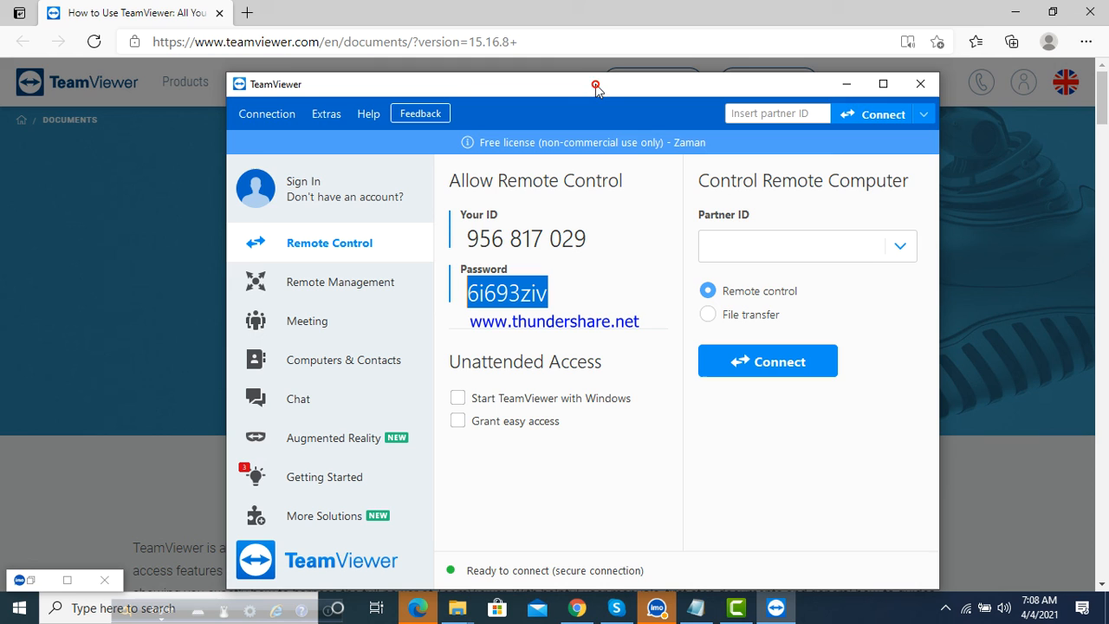
mouse_move(693, 443)
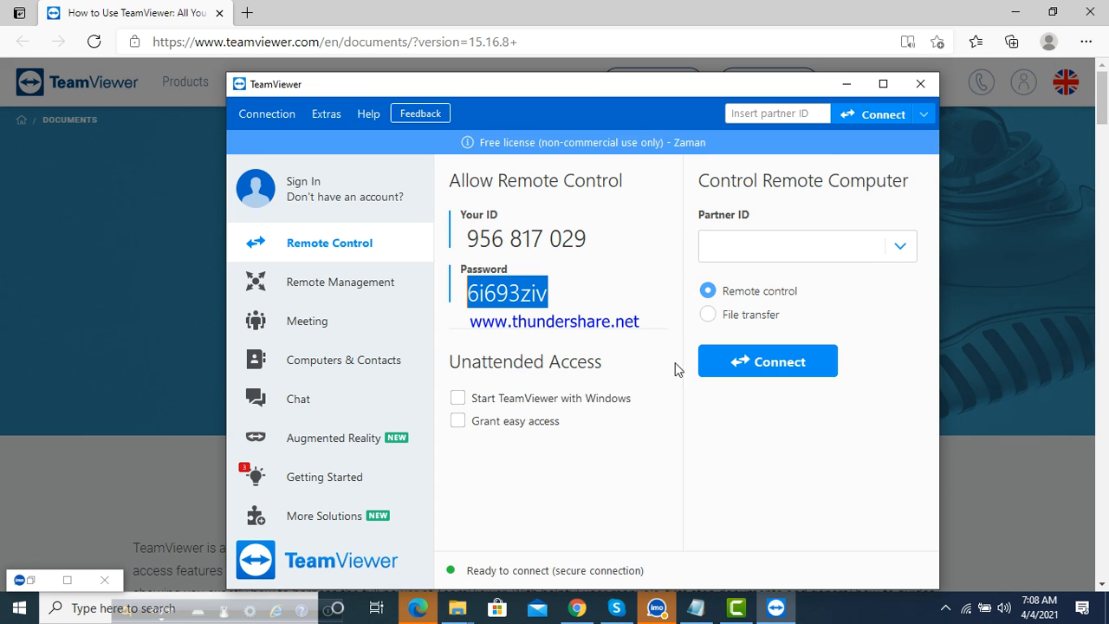
mouse_move(645, 227)
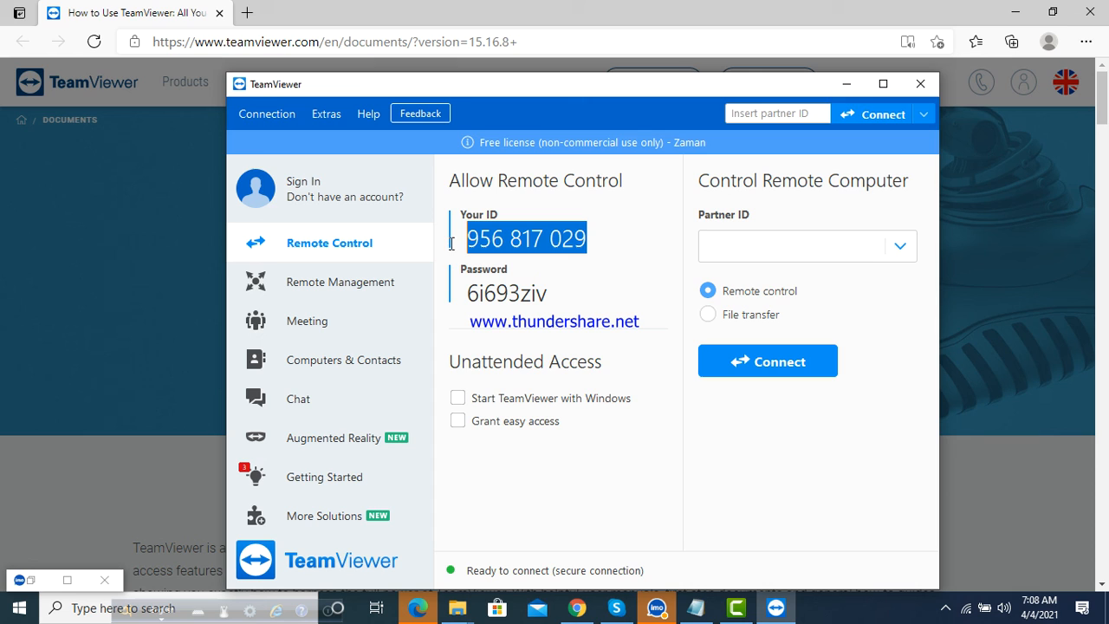
mouse_move(736, 253)
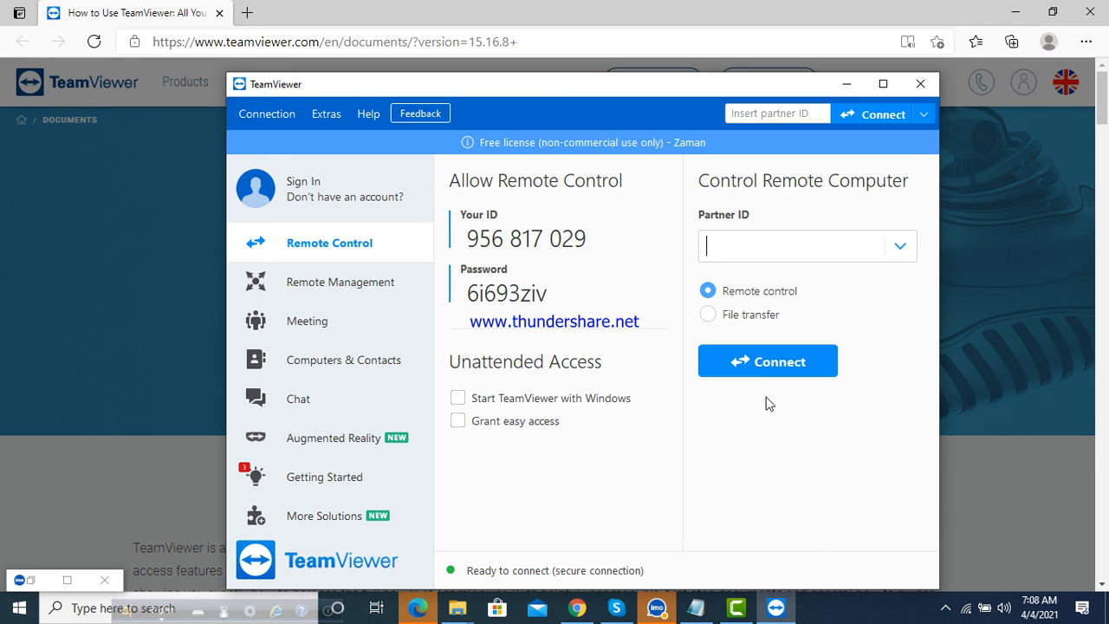
mouse_move(807, 362)
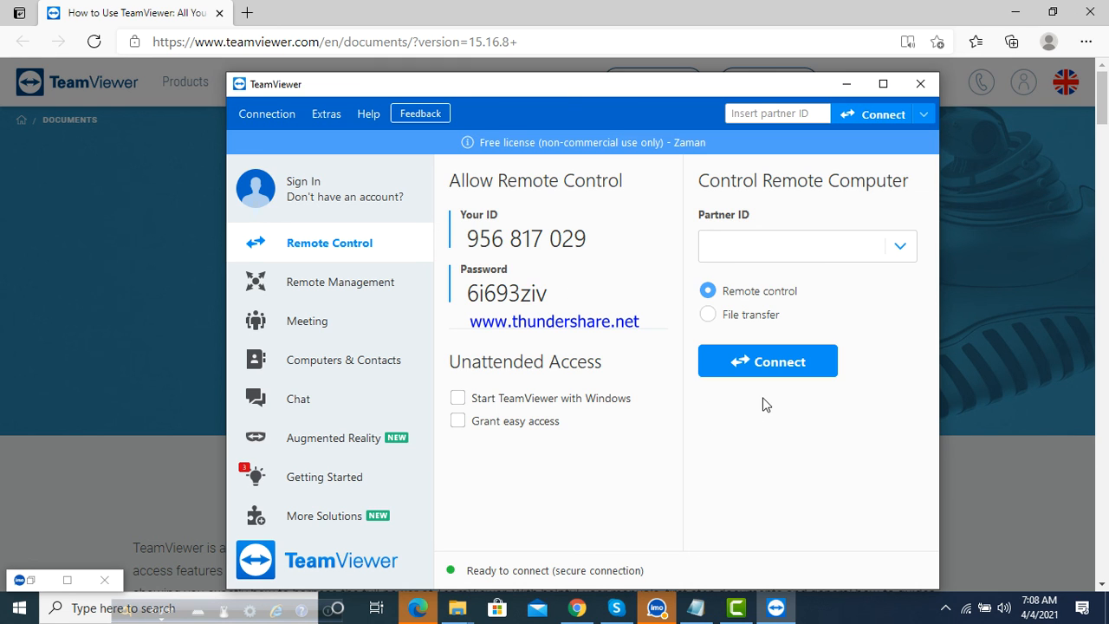
mouse_move(734, 433)
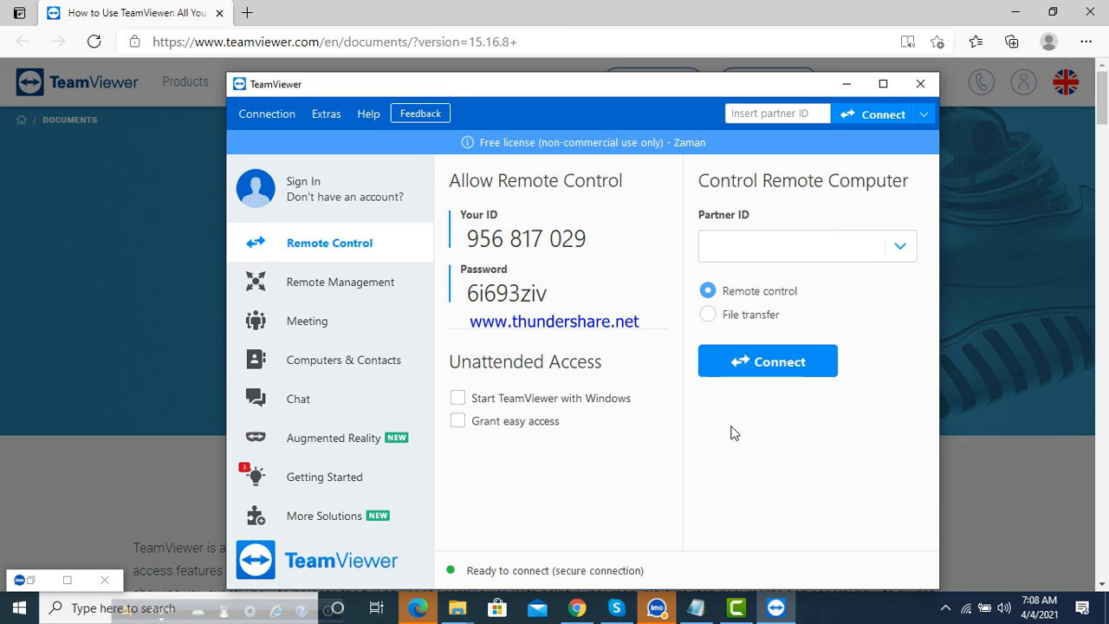
left_click(797, 246)
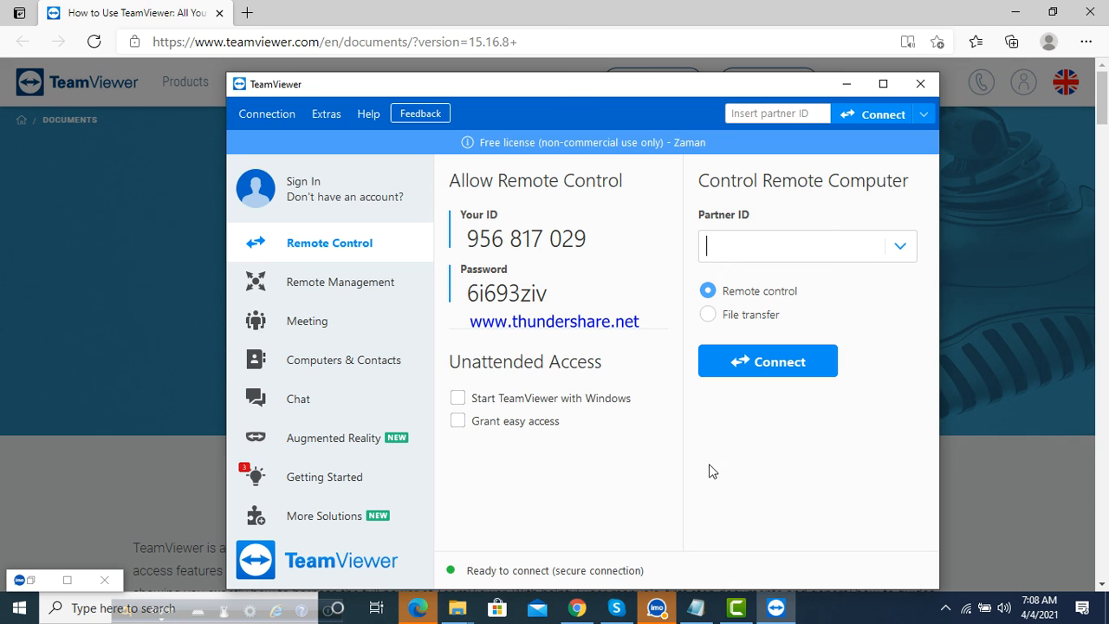
mouse_move(690, 468)
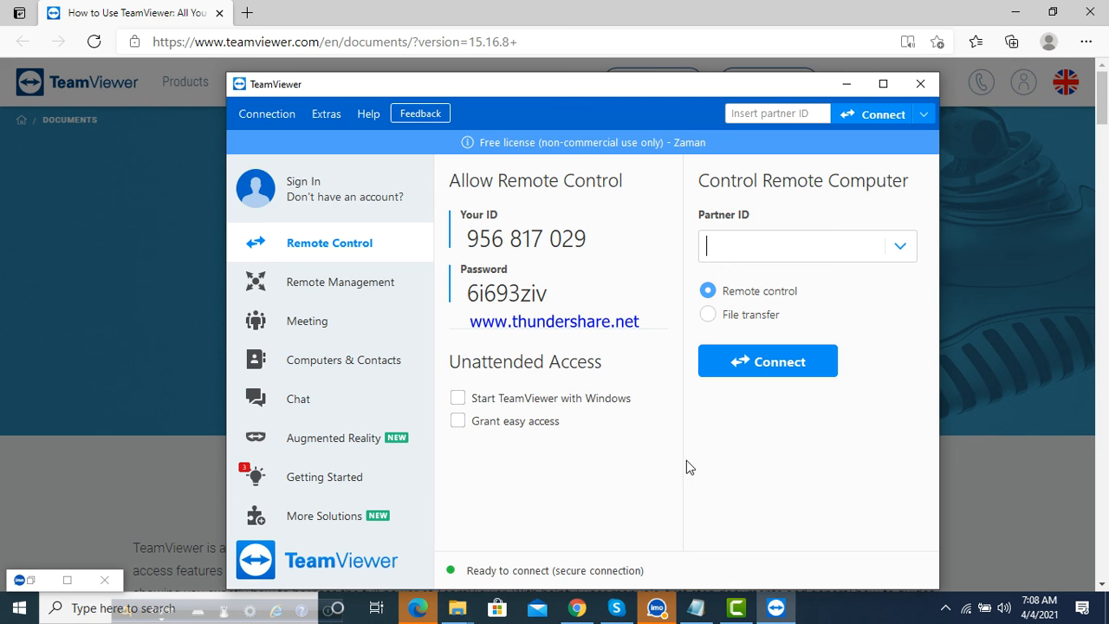
mouse_move(639, 282)
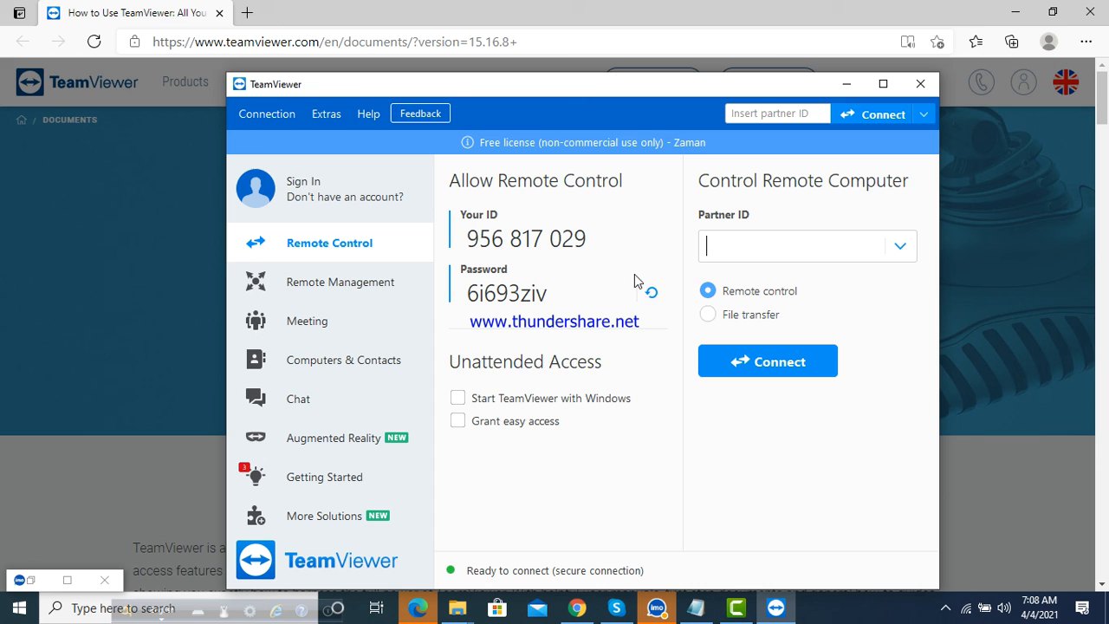
mouse_move(558, 357)
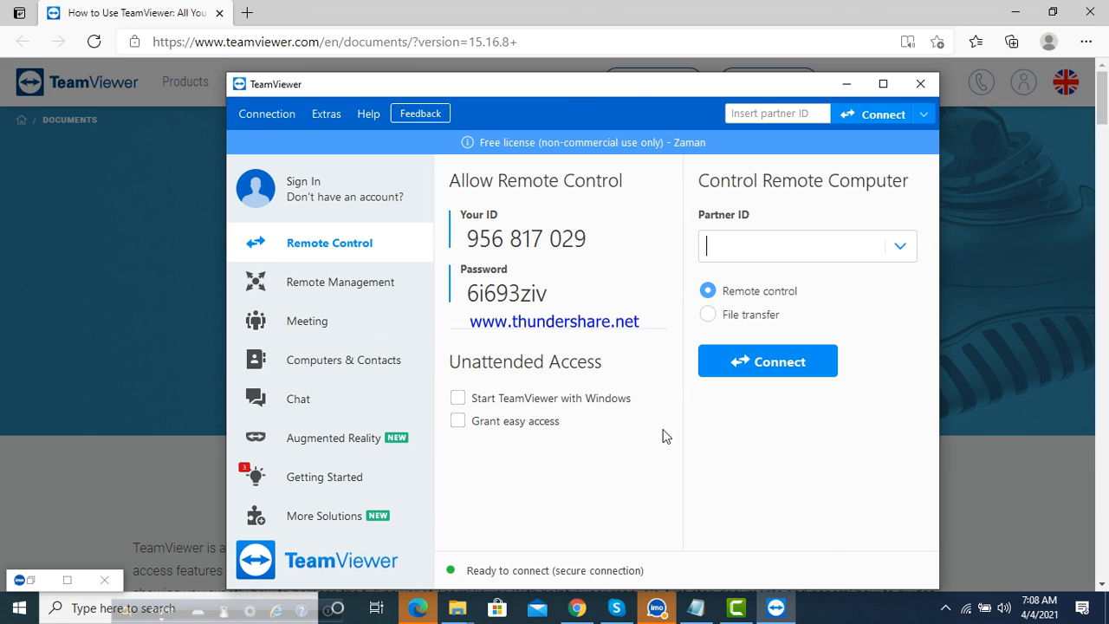
mouse_move(727, 529)
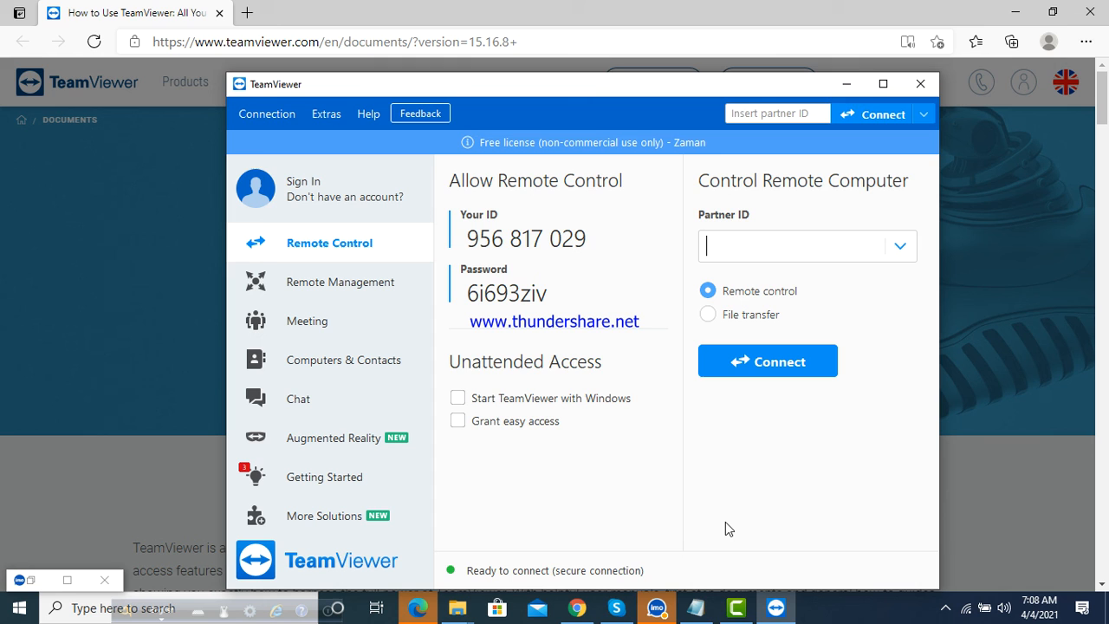